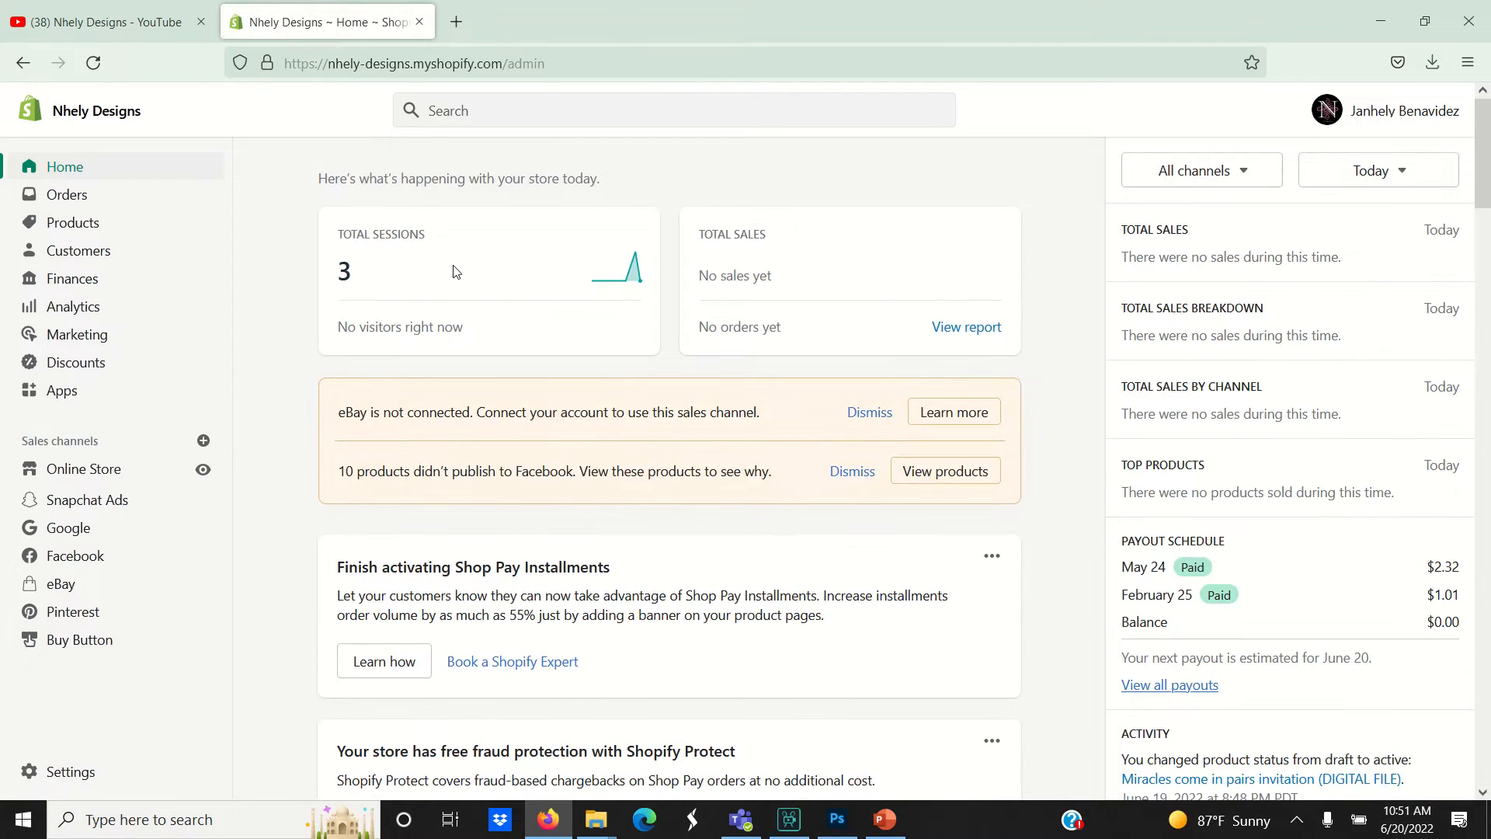
{"action": "mouse_move", "coordinate": [165, 336]}
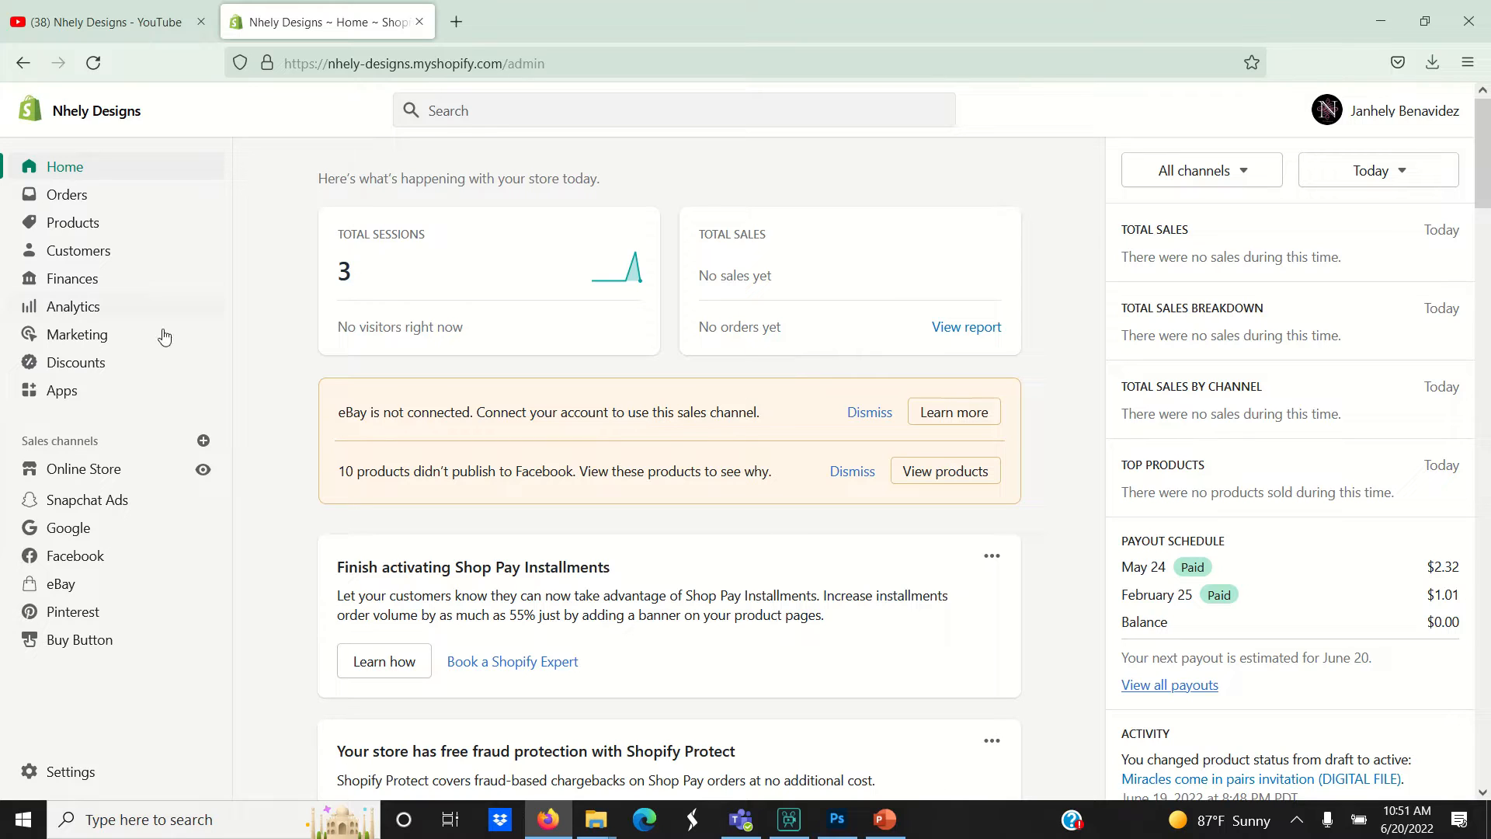
Step: Show the store's installed apps list from the admin sidebar
{"action": "left_click", "coordinate": [62, 391]}
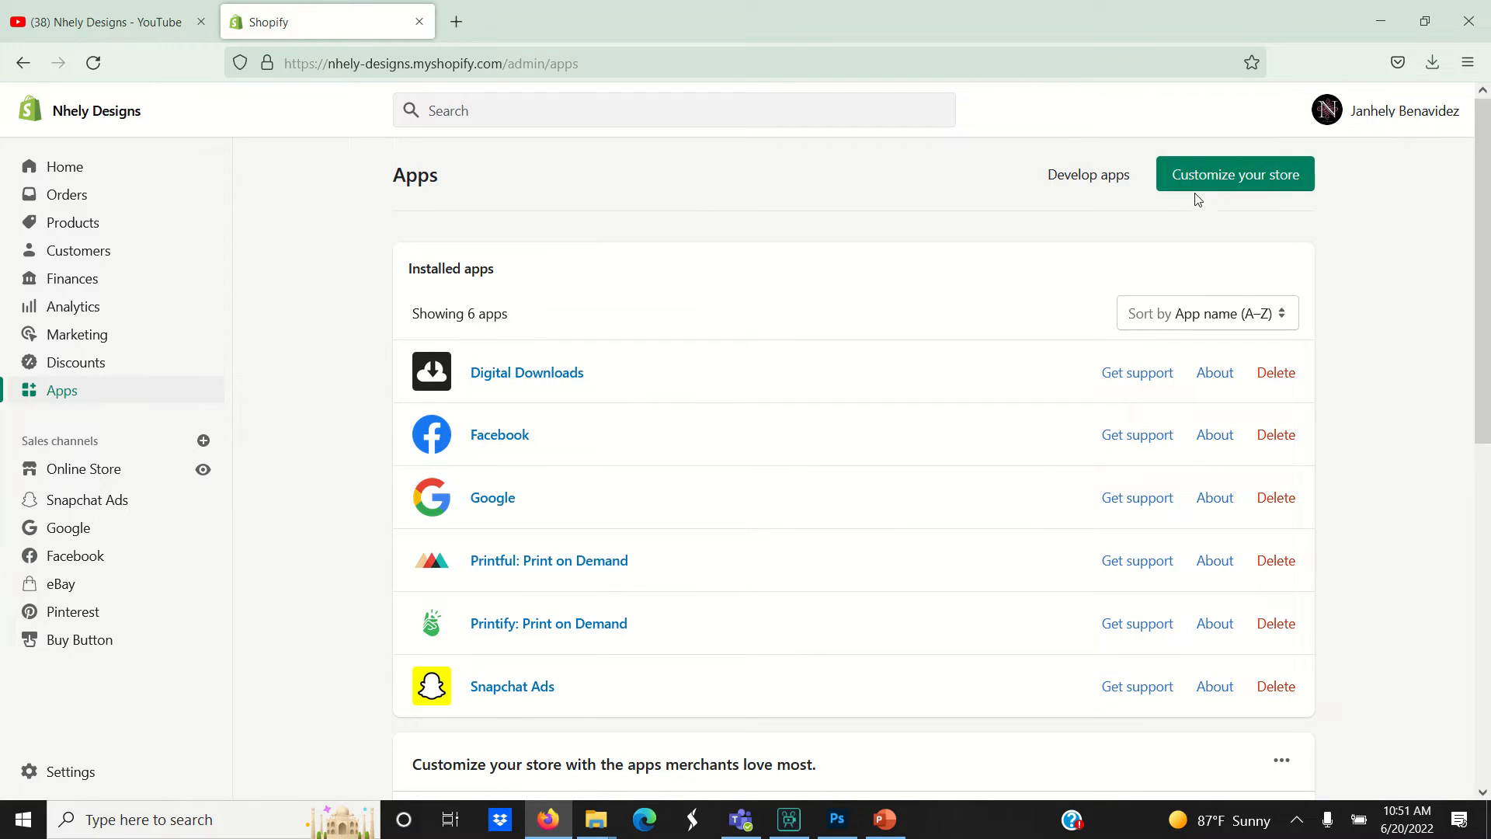
{"action": "mouse_move", "coordinate": [971, 126]}
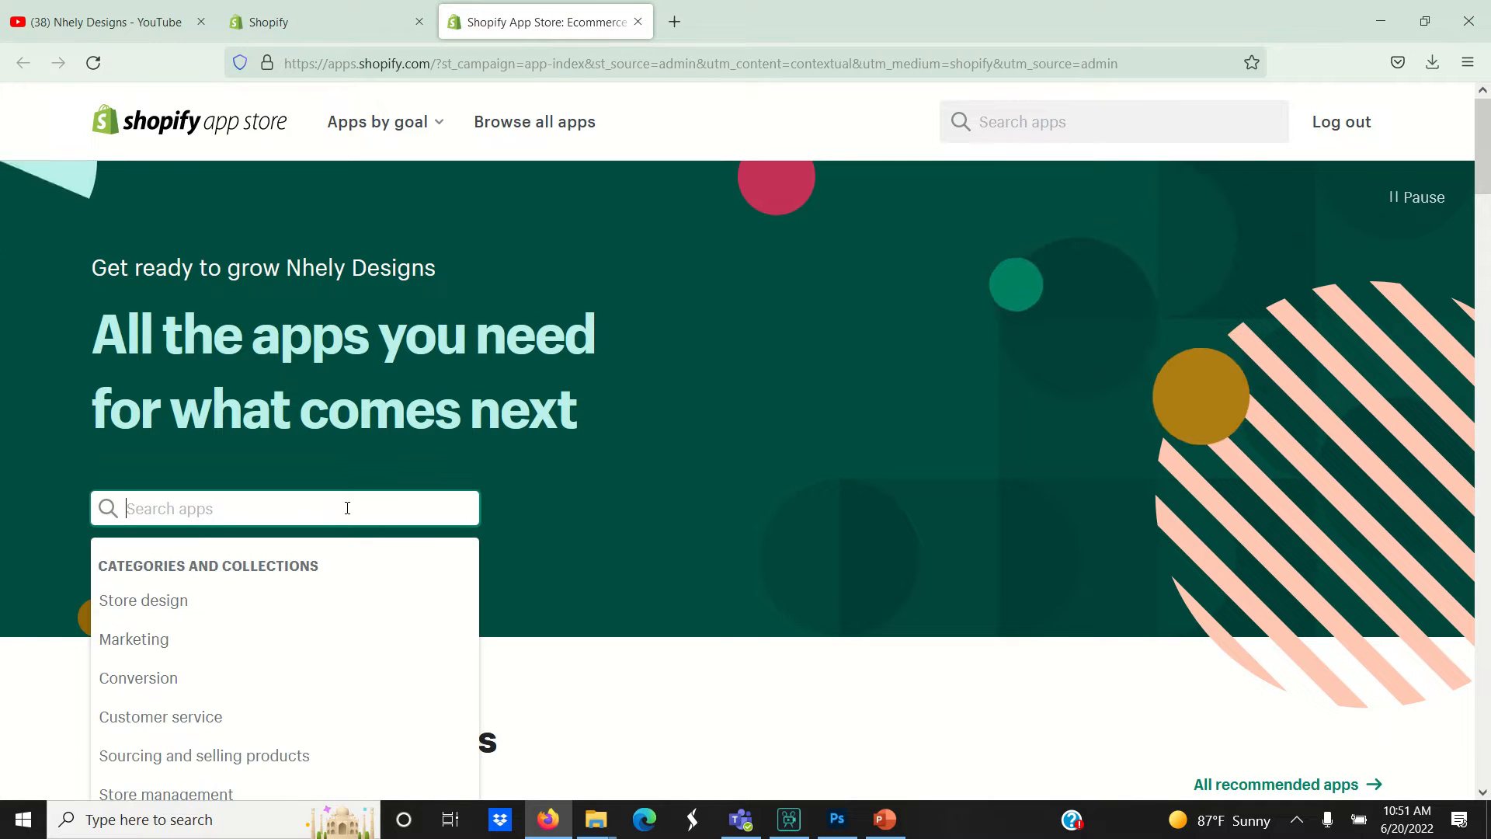
Step: Search the App Store for 'digital down' and pick the digital downloads suggestion
{"action": "type", "text": "digital down"}
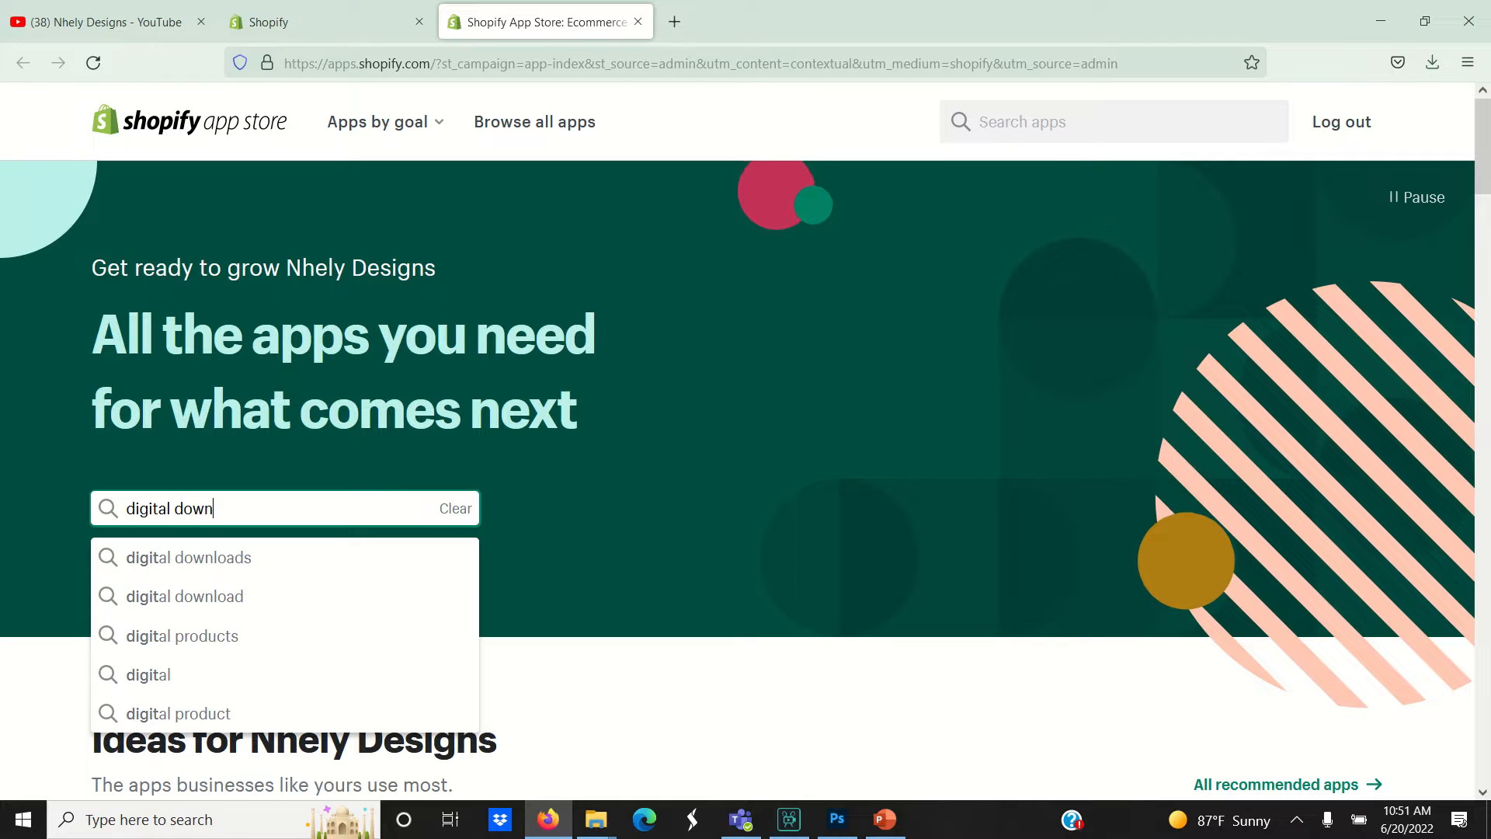
{"action": "left_click", "coordinate": [189, 558]}
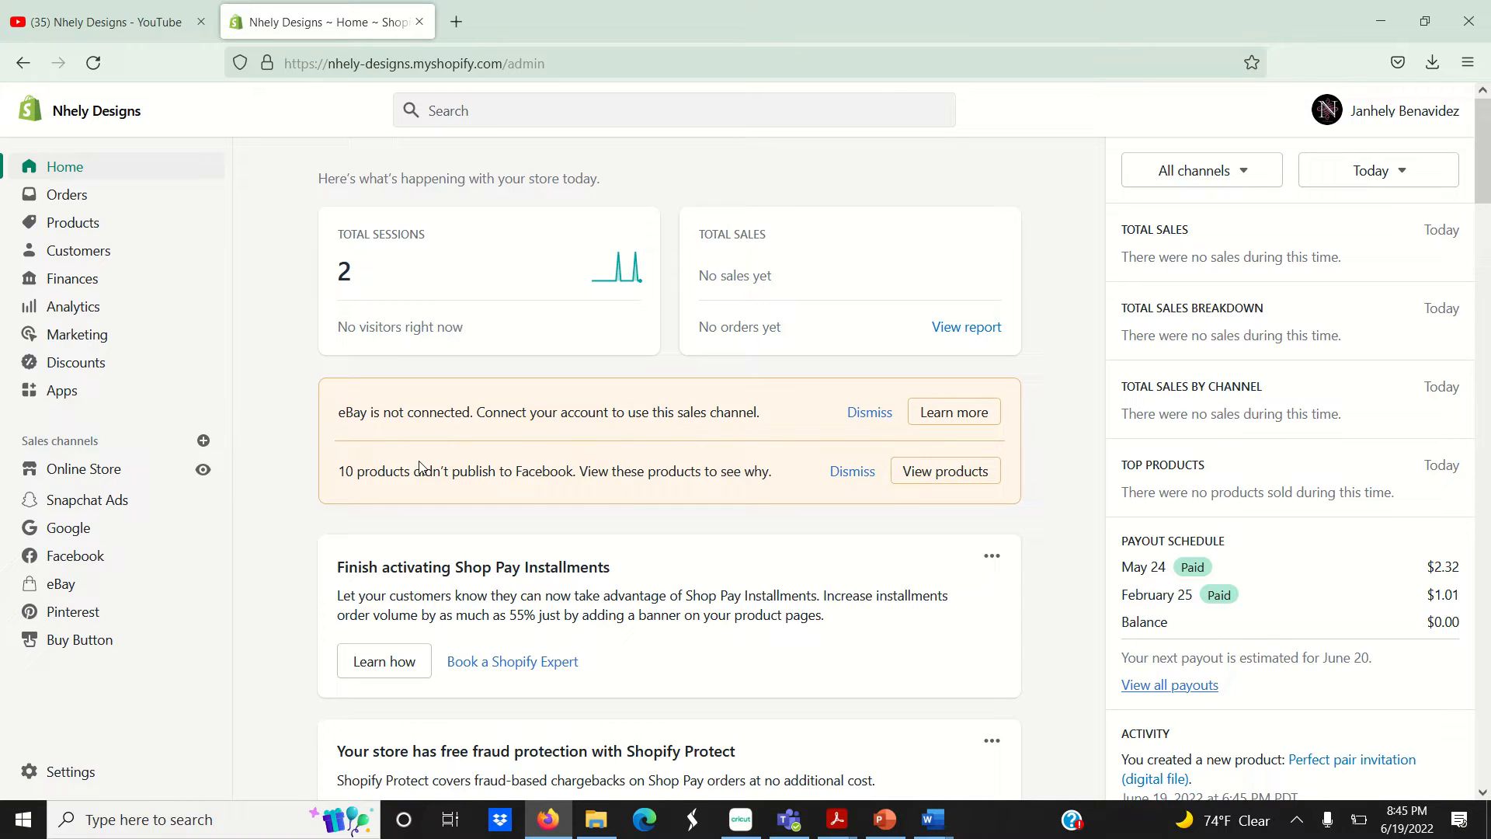
{"action": "mouse_move", "coordinate": [203, 470]}
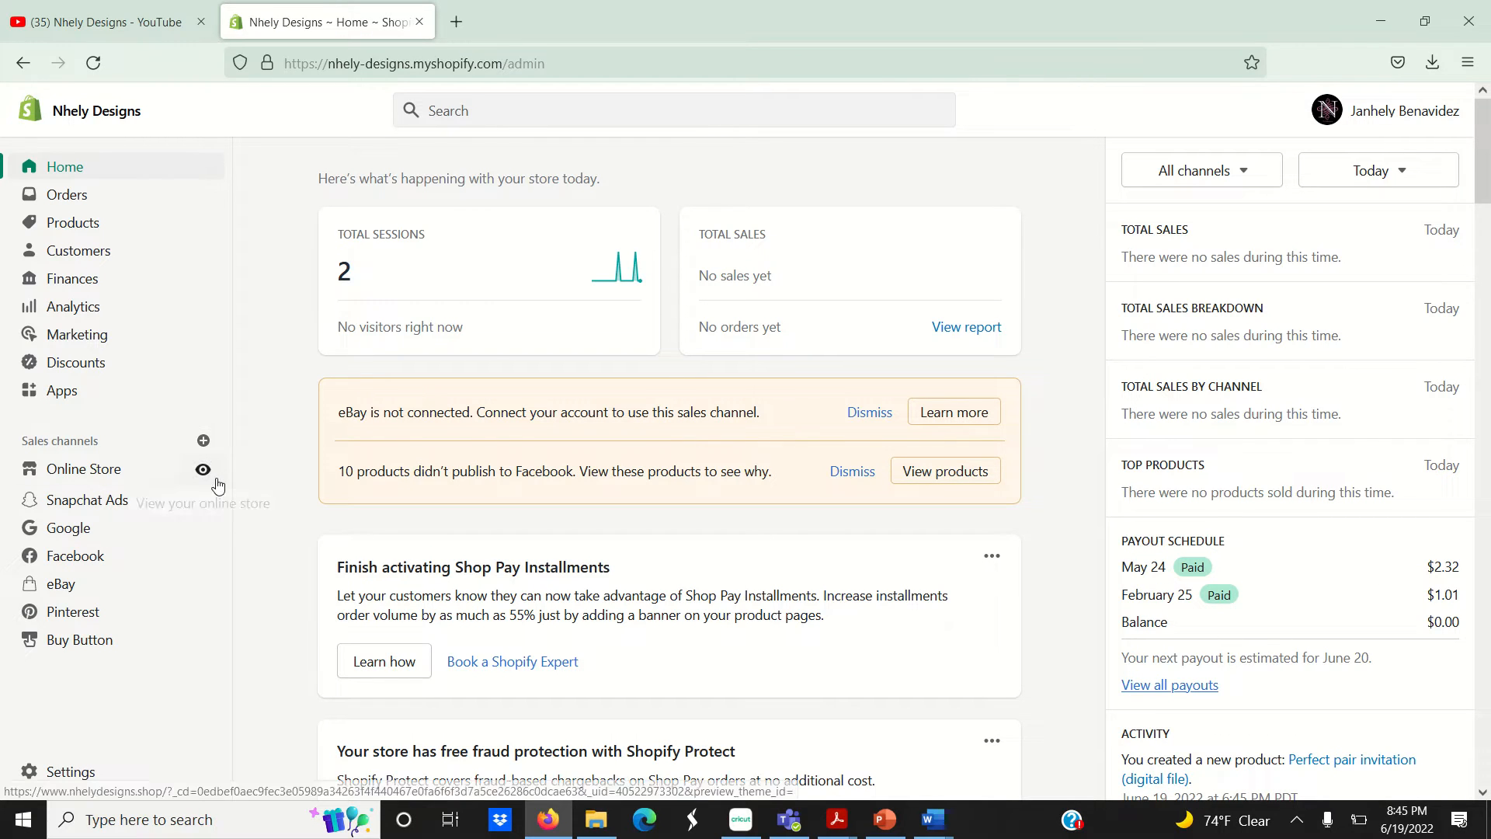
{"action": "mouse_move", "coordinate": [84, 224]}
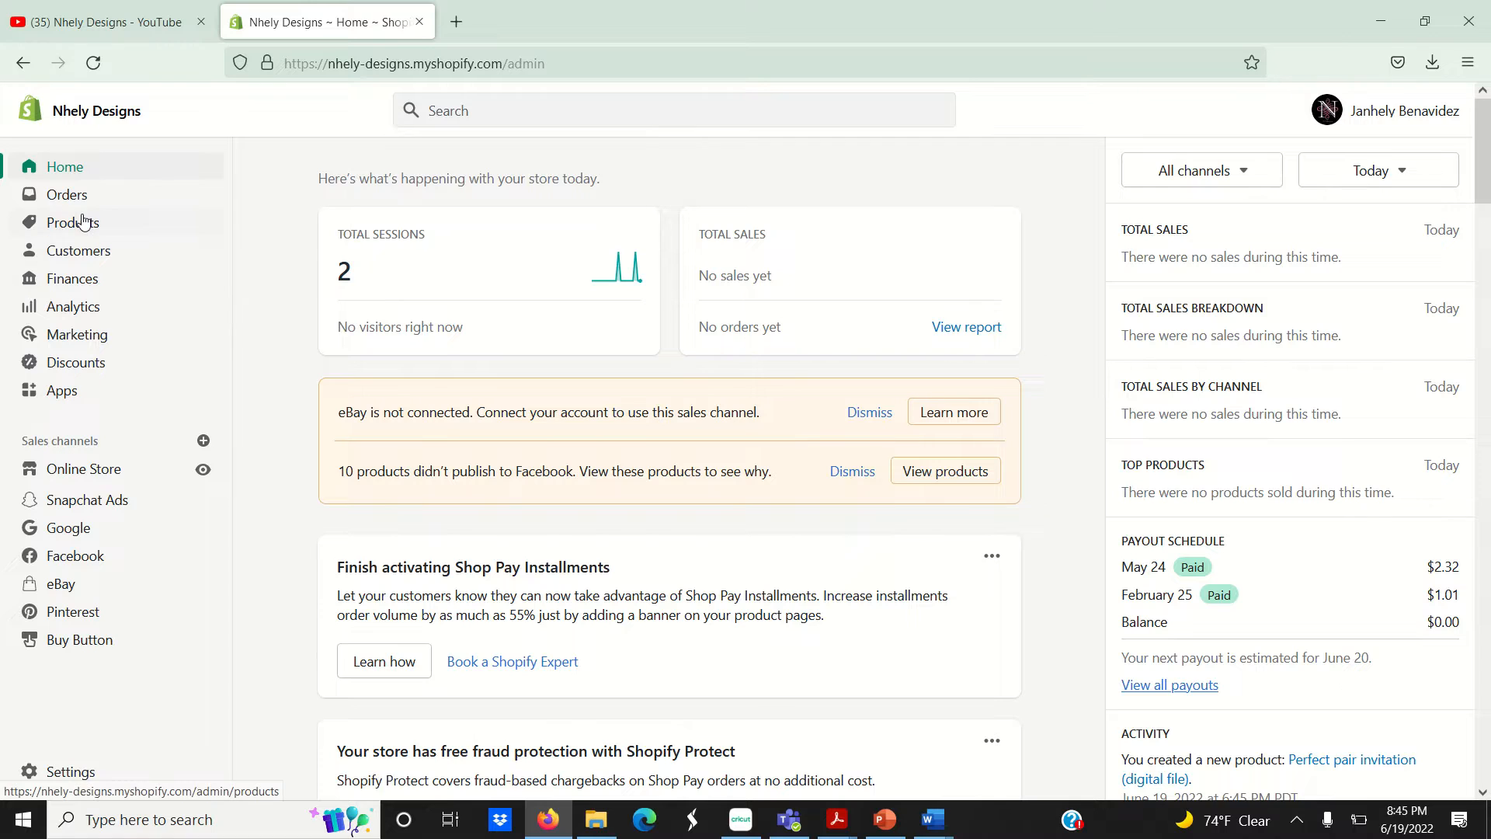
Step: From the Products list, begin a blank new product
{"action": "left_click", "coordinate": [74, 224]}
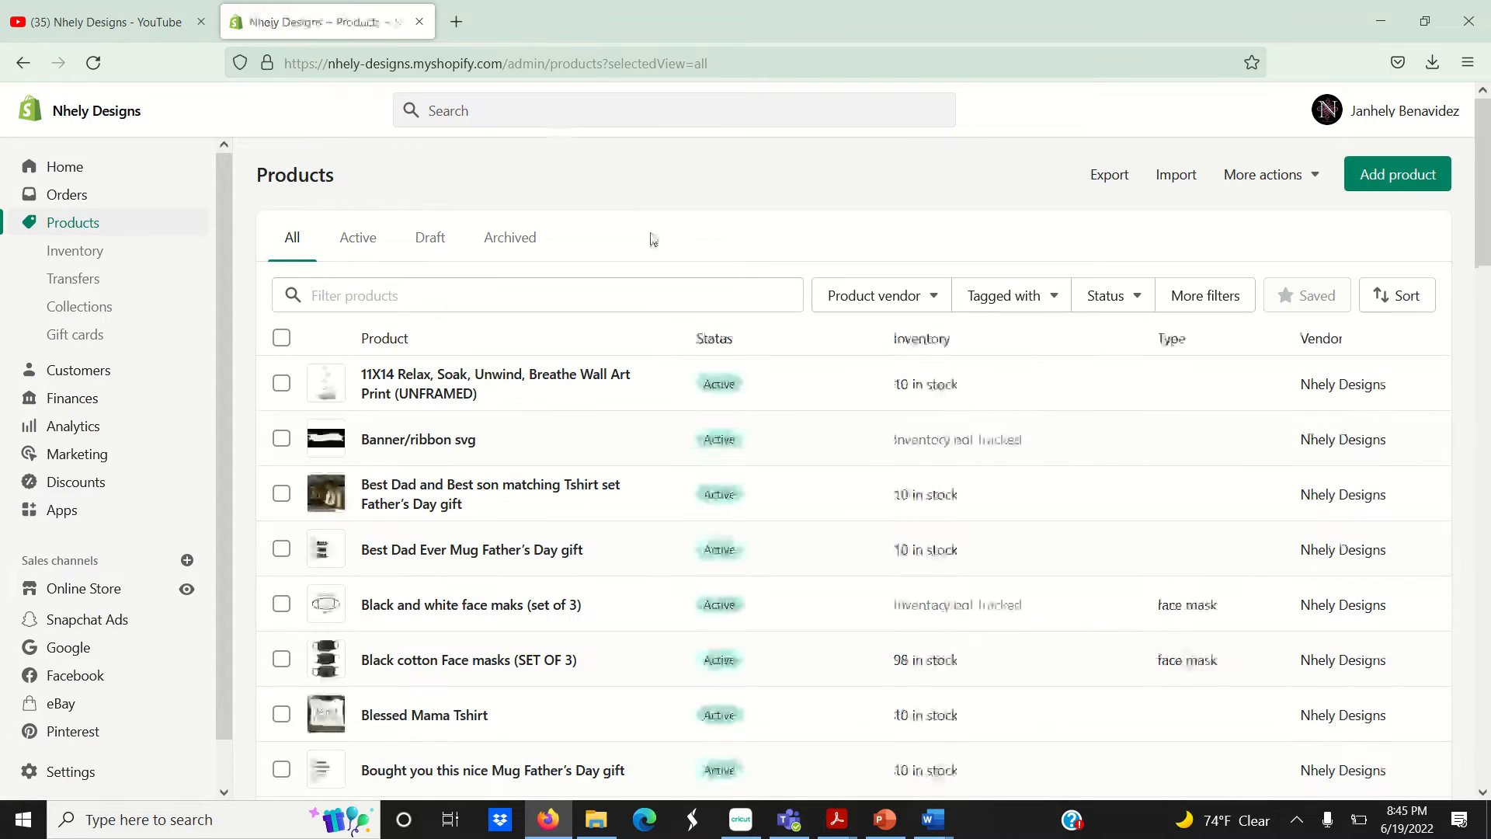
{"action": "left_click", "coordinate": [1398, 174]}
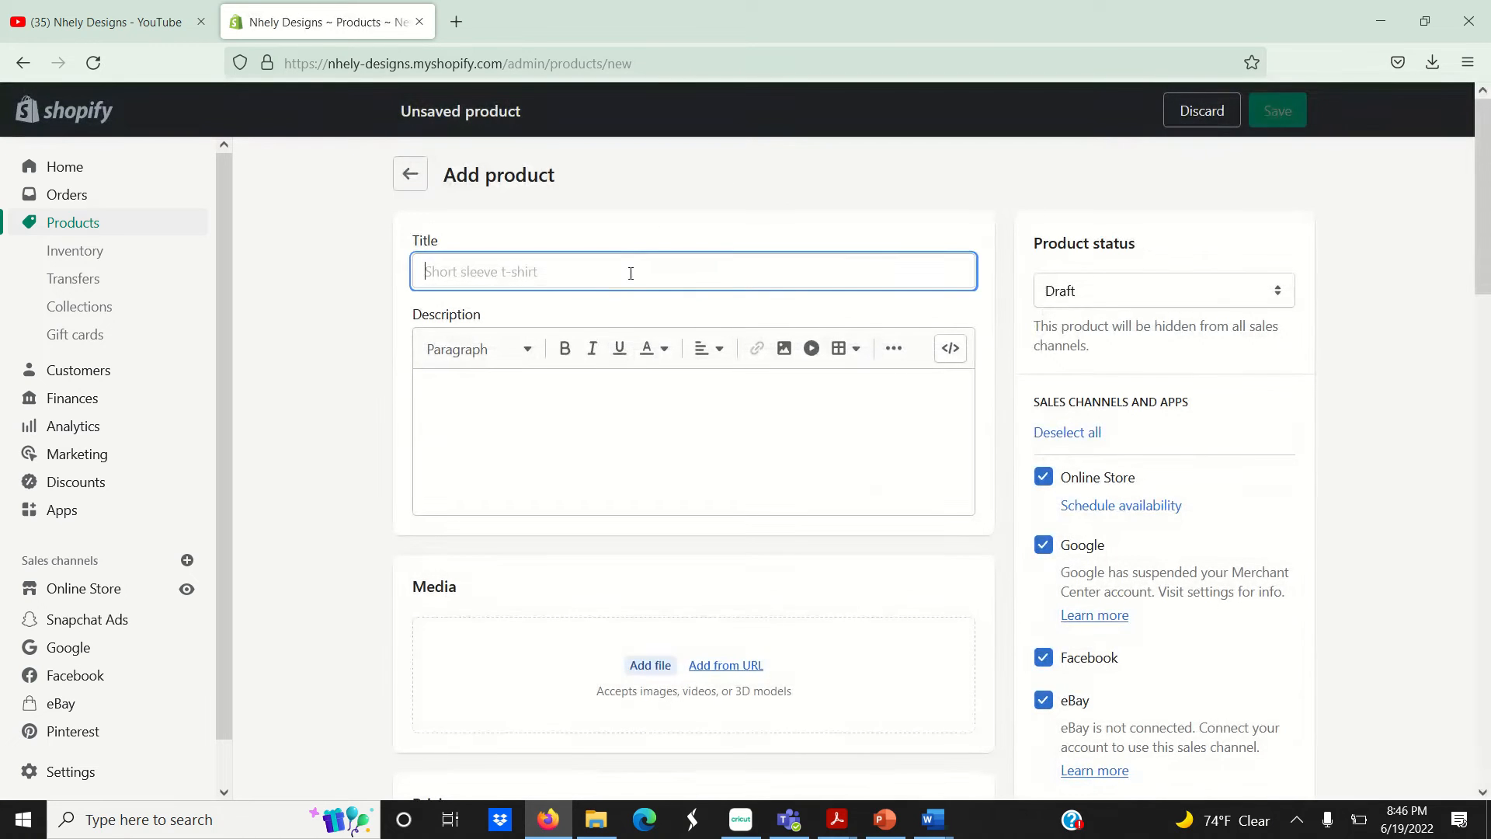
Step: Enter the title 'Miracles come in pairs invitation (DIGITAL FILE)' and the editable-file description
{"action": "type", "text": "Miracles"}
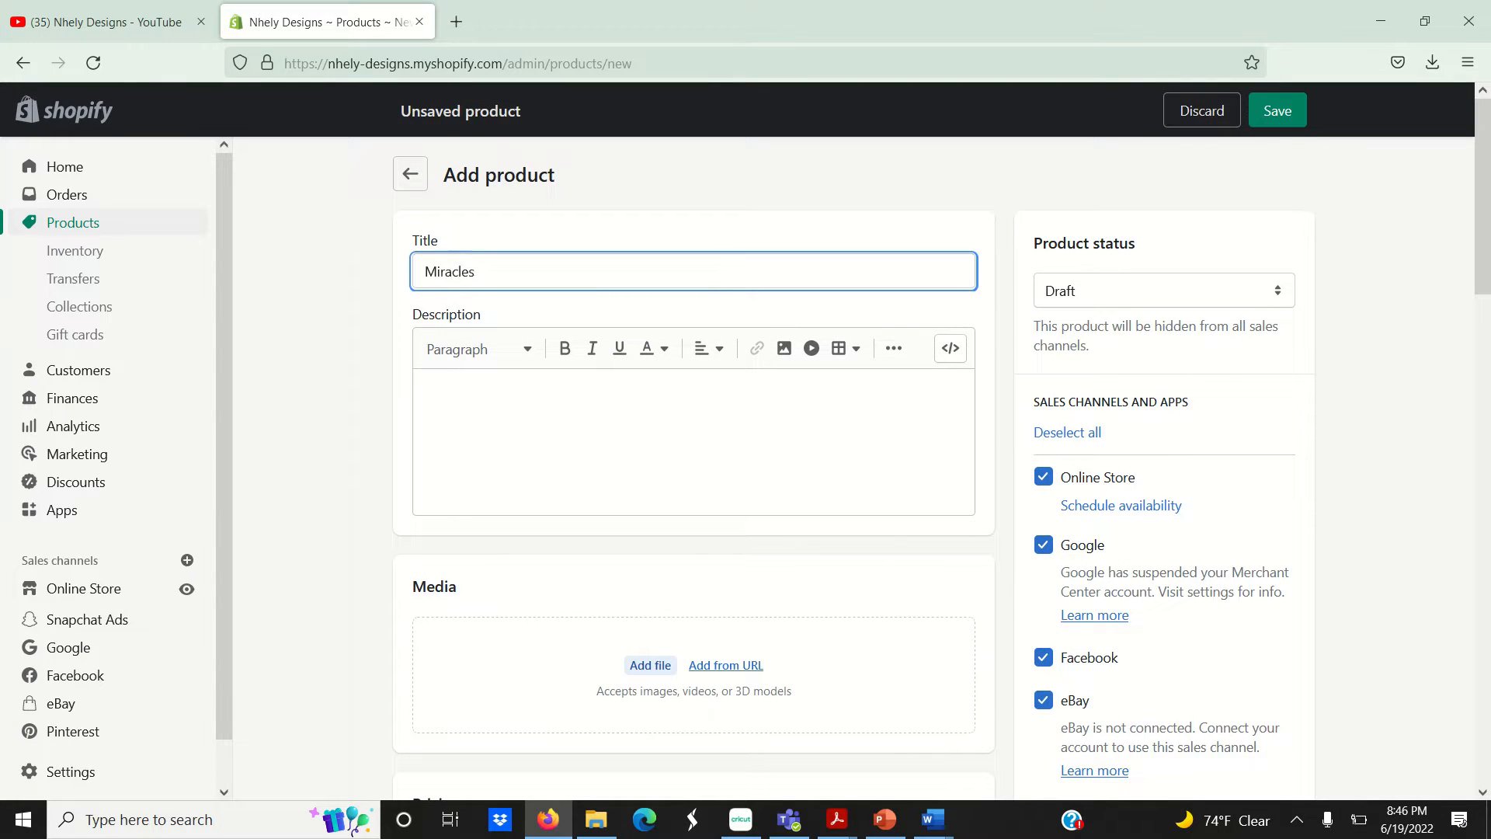
{"action": "type", "text": "come in pairs"}
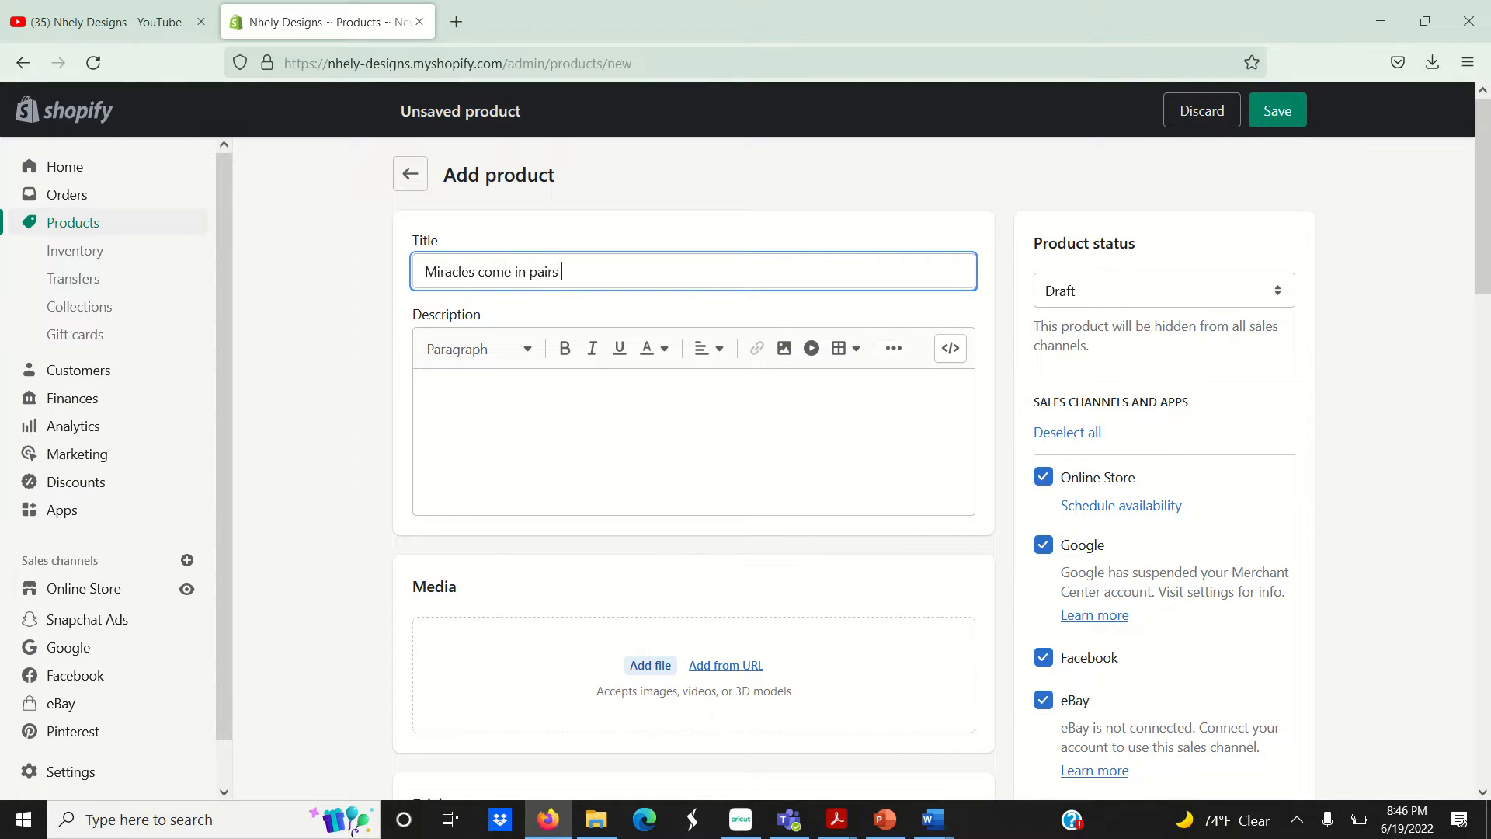
{"action": "type", "text": "(DIGITAL FILE"}
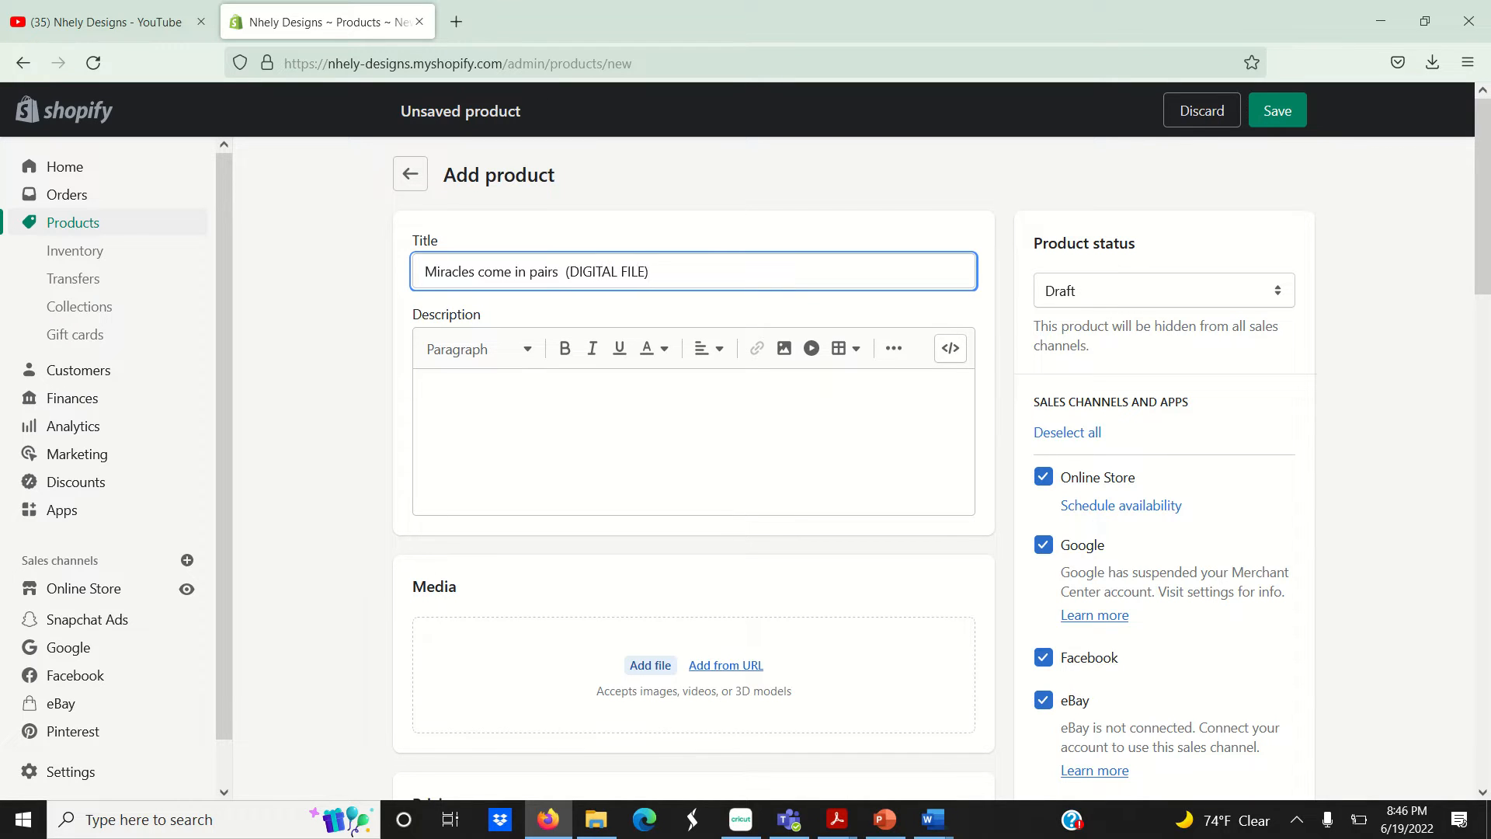
{"action": "type", "text": "invitation"}
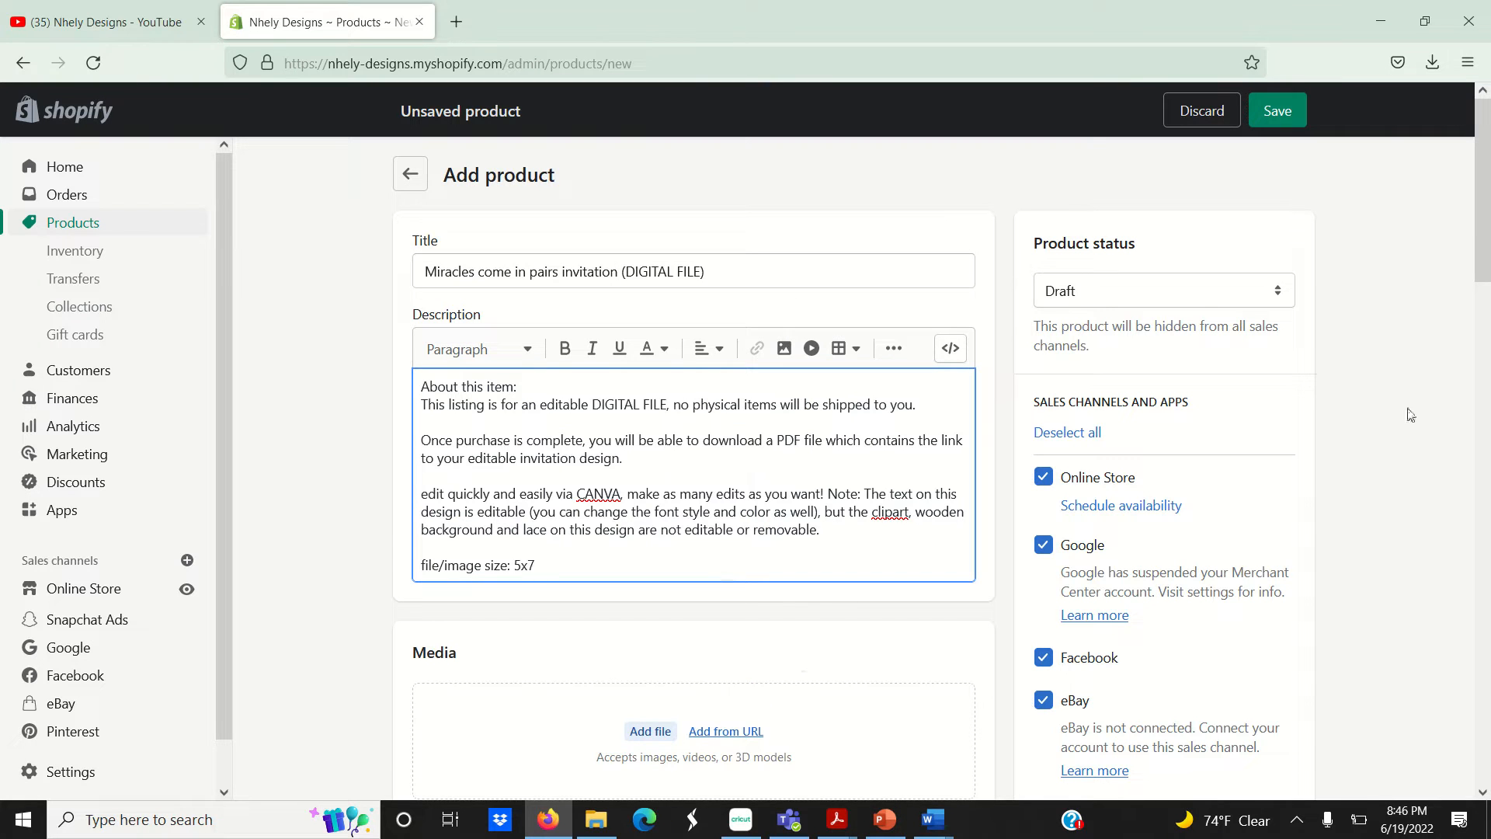
{"action": "scroll", "scroll_direction": "down", "scroll_amount": 3}
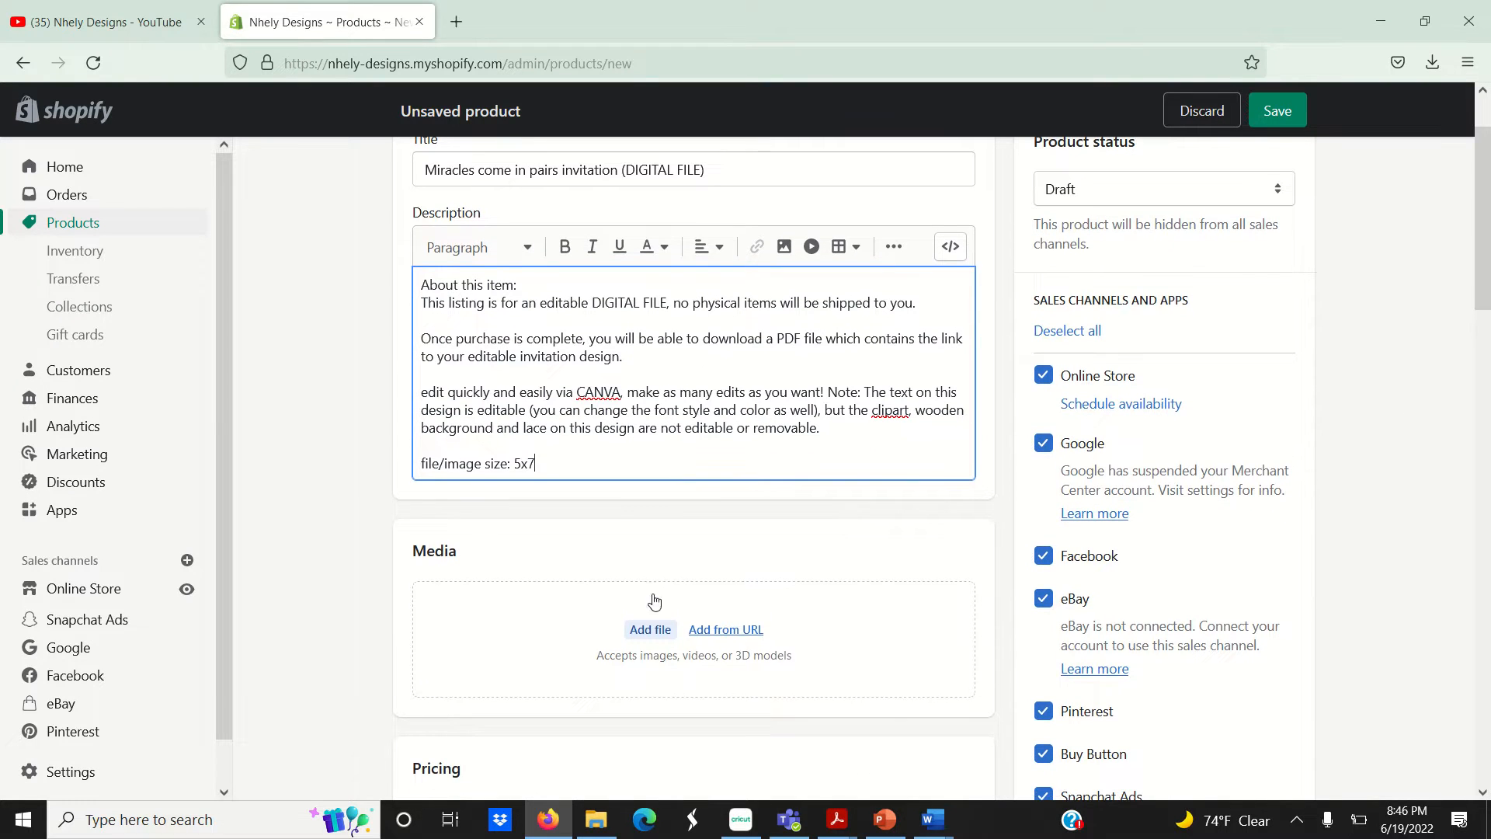
Step: Upload the green Miracles invitation image from Quick access as product media
{"action": "left_click", "coordinate": [650, 629]}
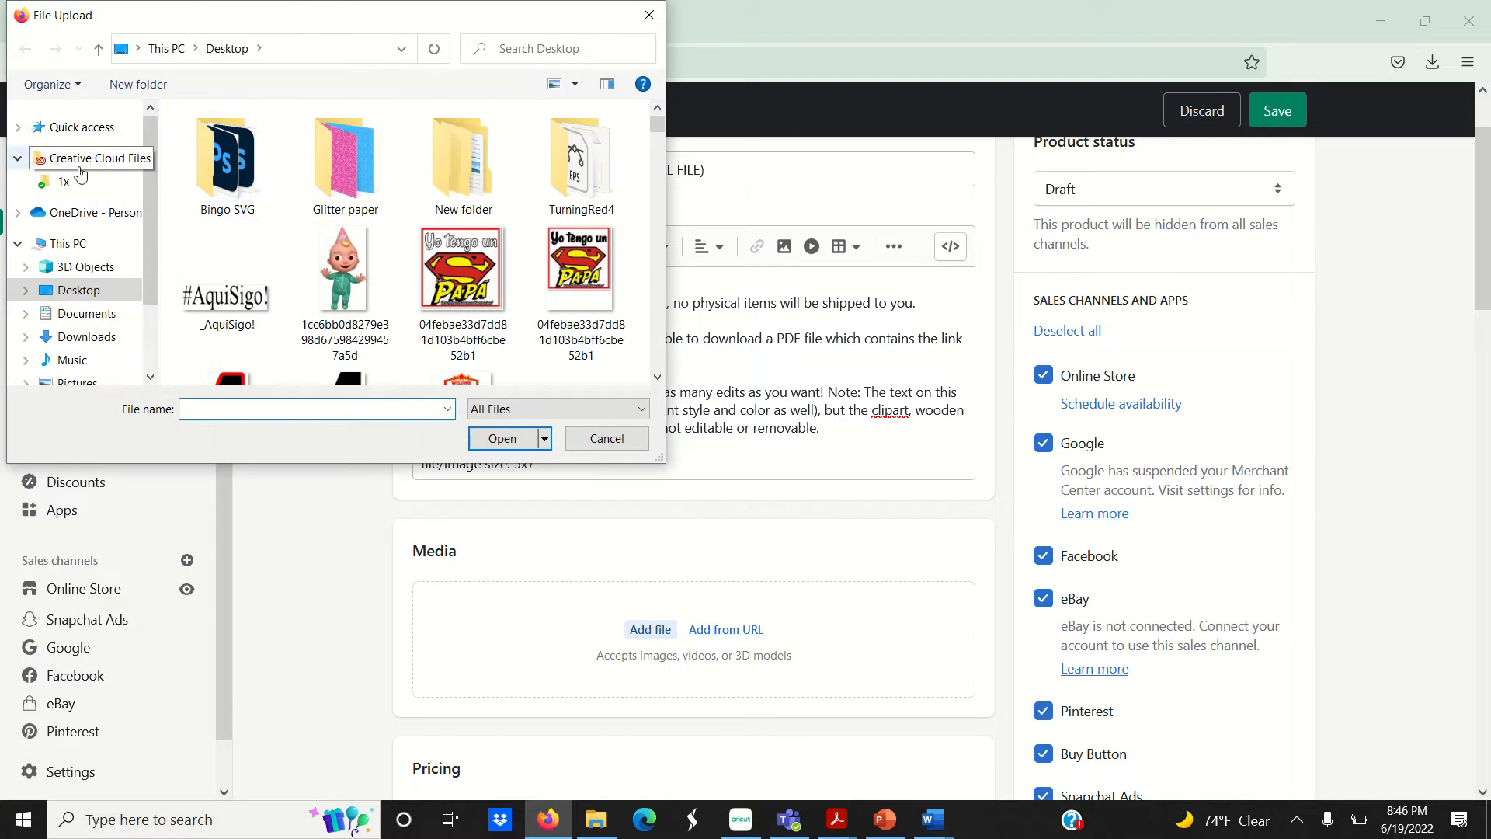
{"action": "left_click", "coordinate": [81, 128]}
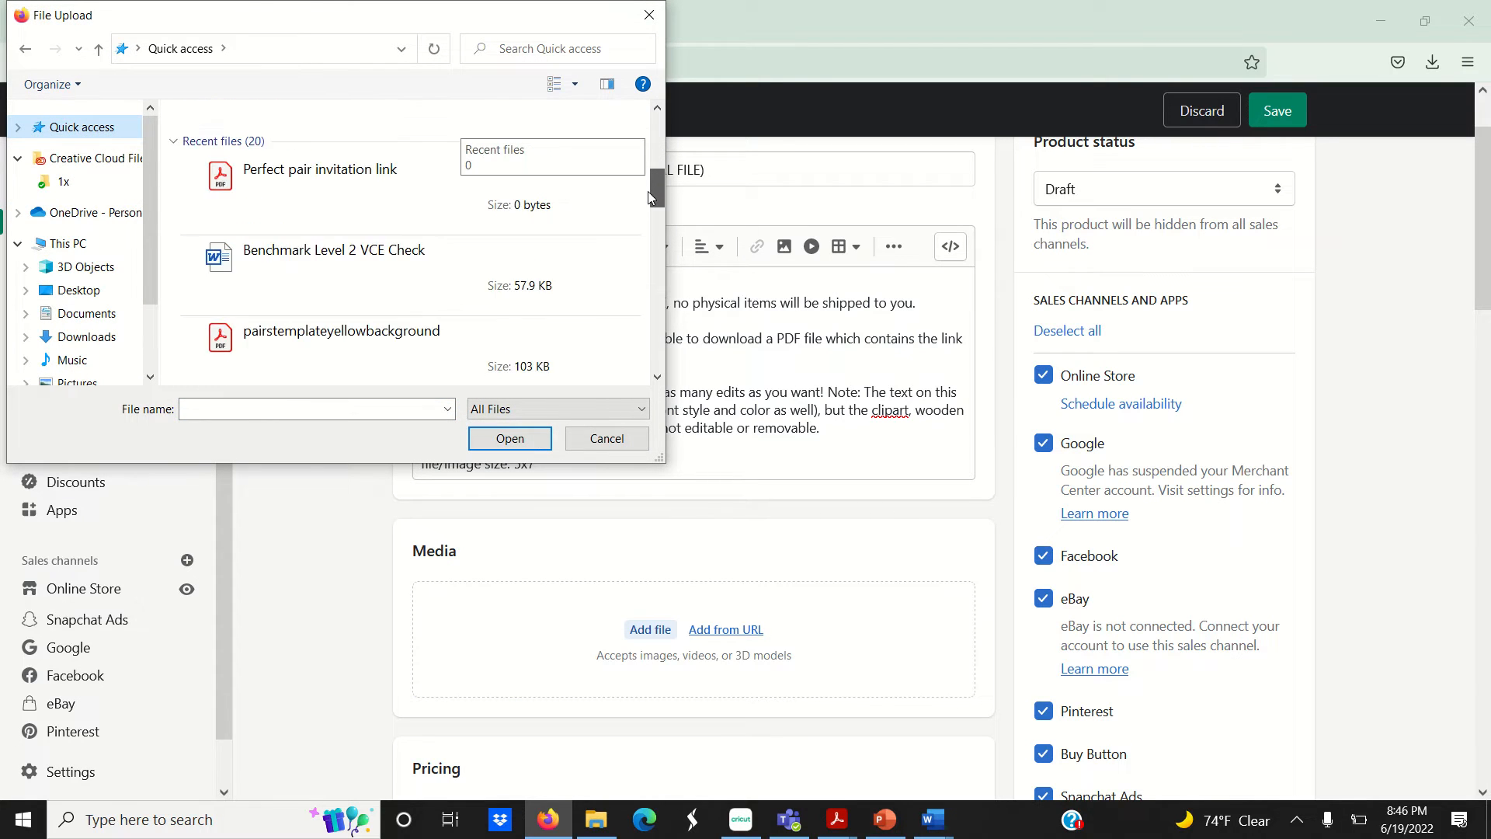
{"action": "left_click", "coordinate": [509, 438]}
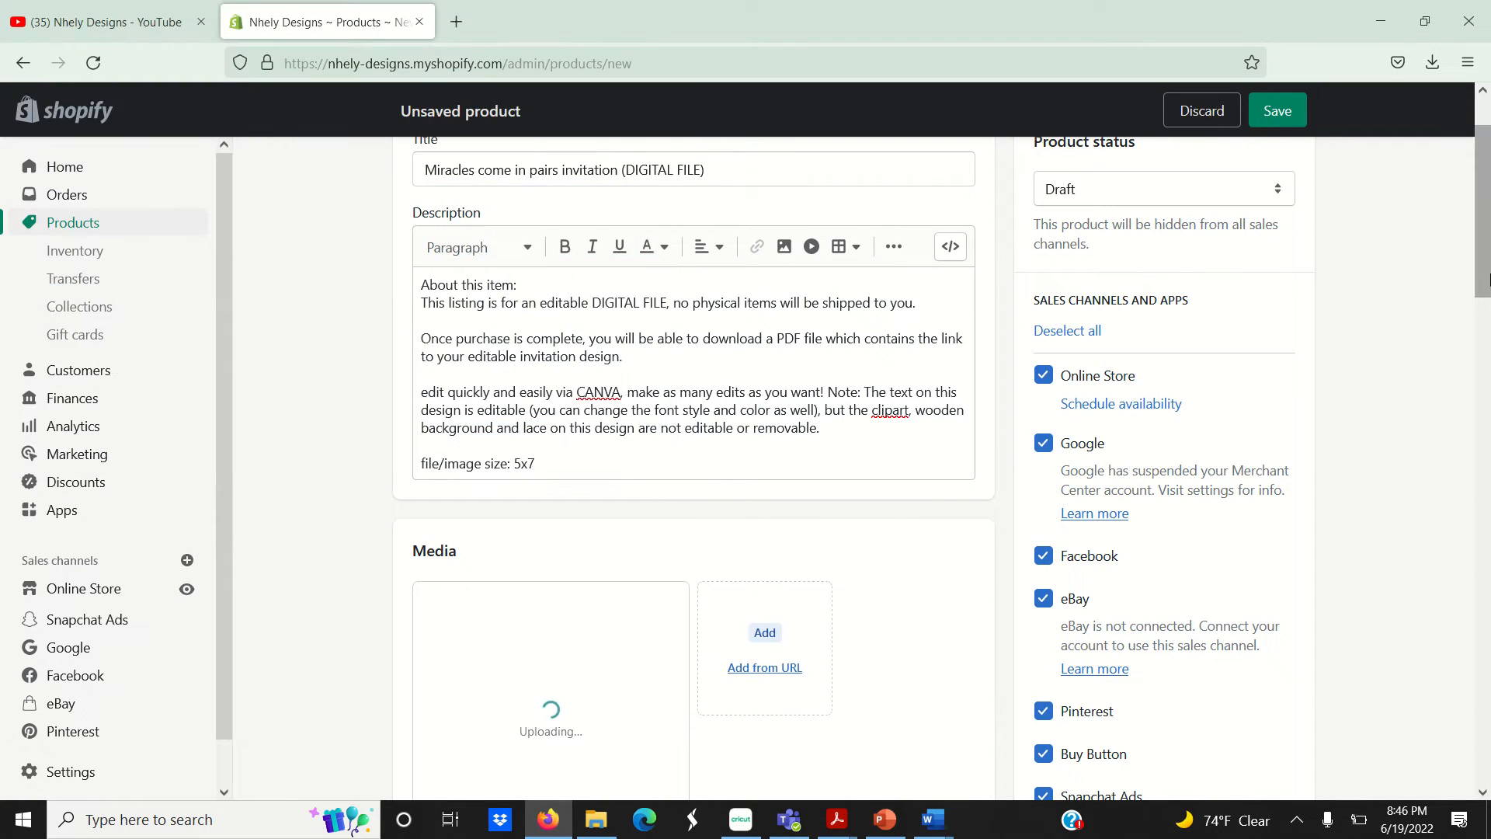
{"action": "scroll", "scroll_direction": "down", "scroll_amount": 3}
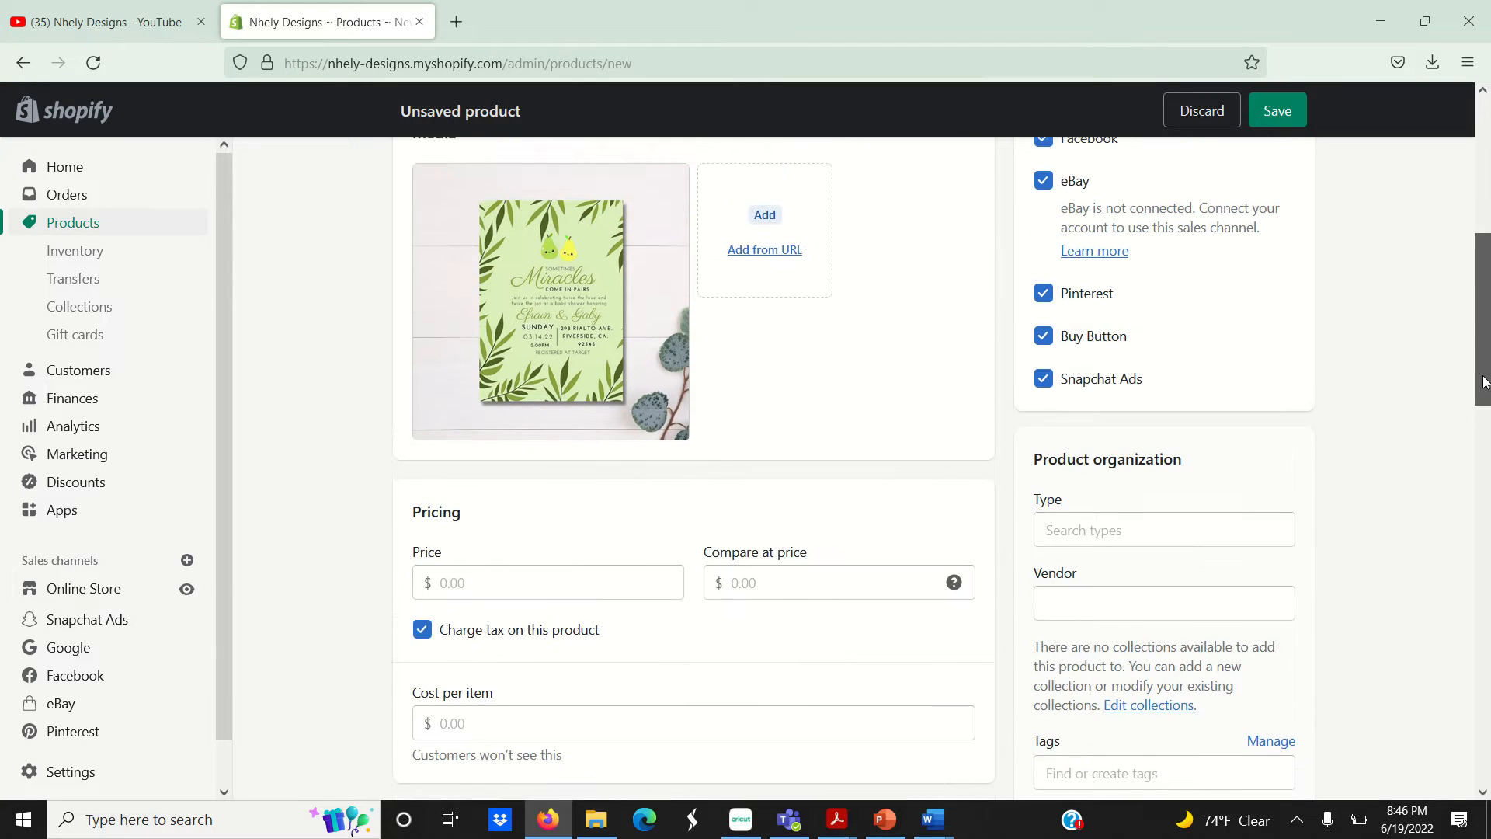
{"action": "scroll", "scroll_direction": "down", "scroll_amount": 3}
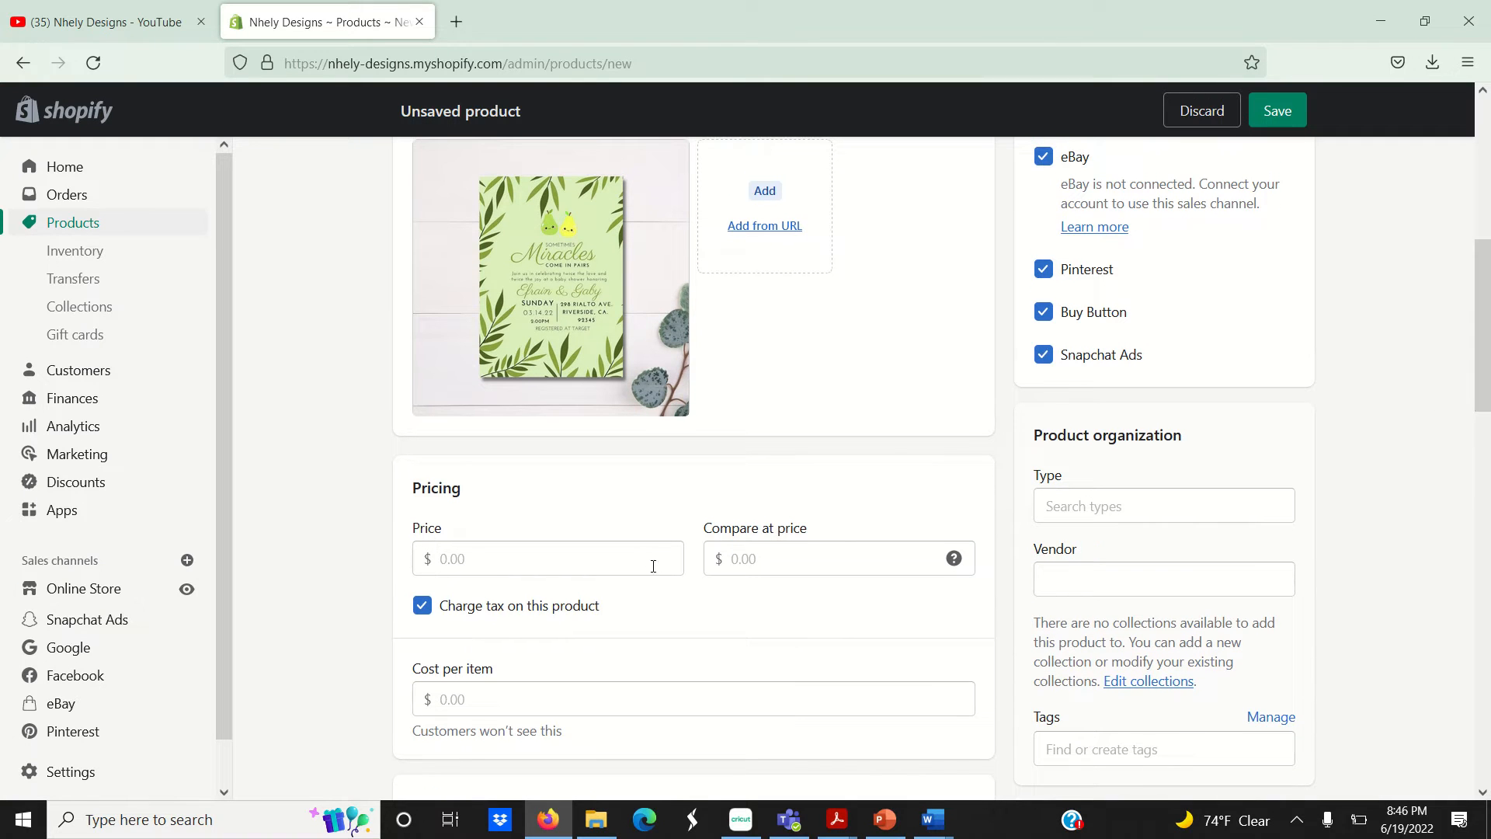
Step: Price the product at 9, allow selling when out of stock and untick 'This is a physical product'
{"action": "left_click", "coordinate": [531, 557]}
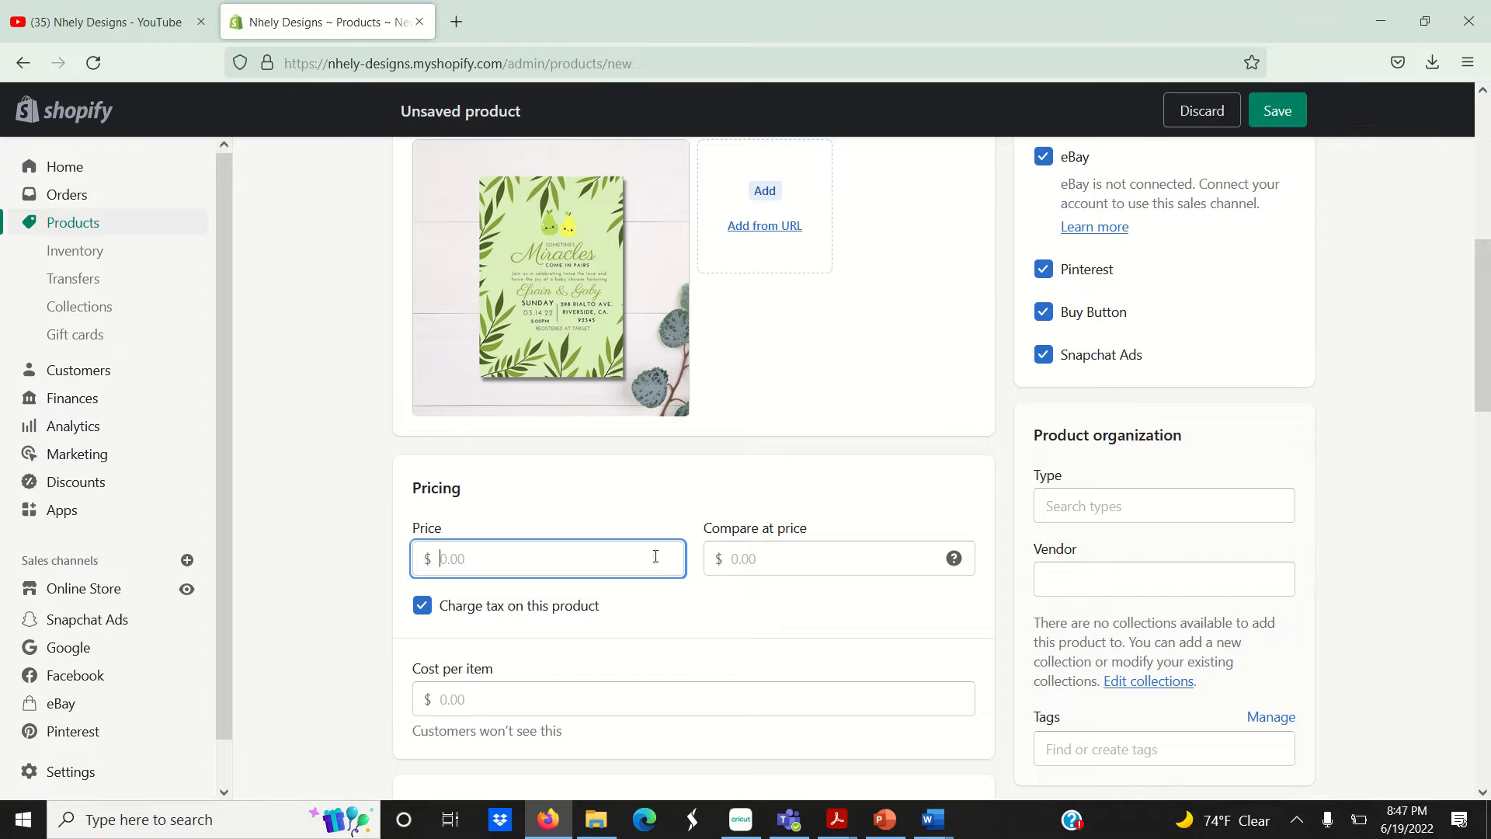
{"action": "type", "text": "9."}
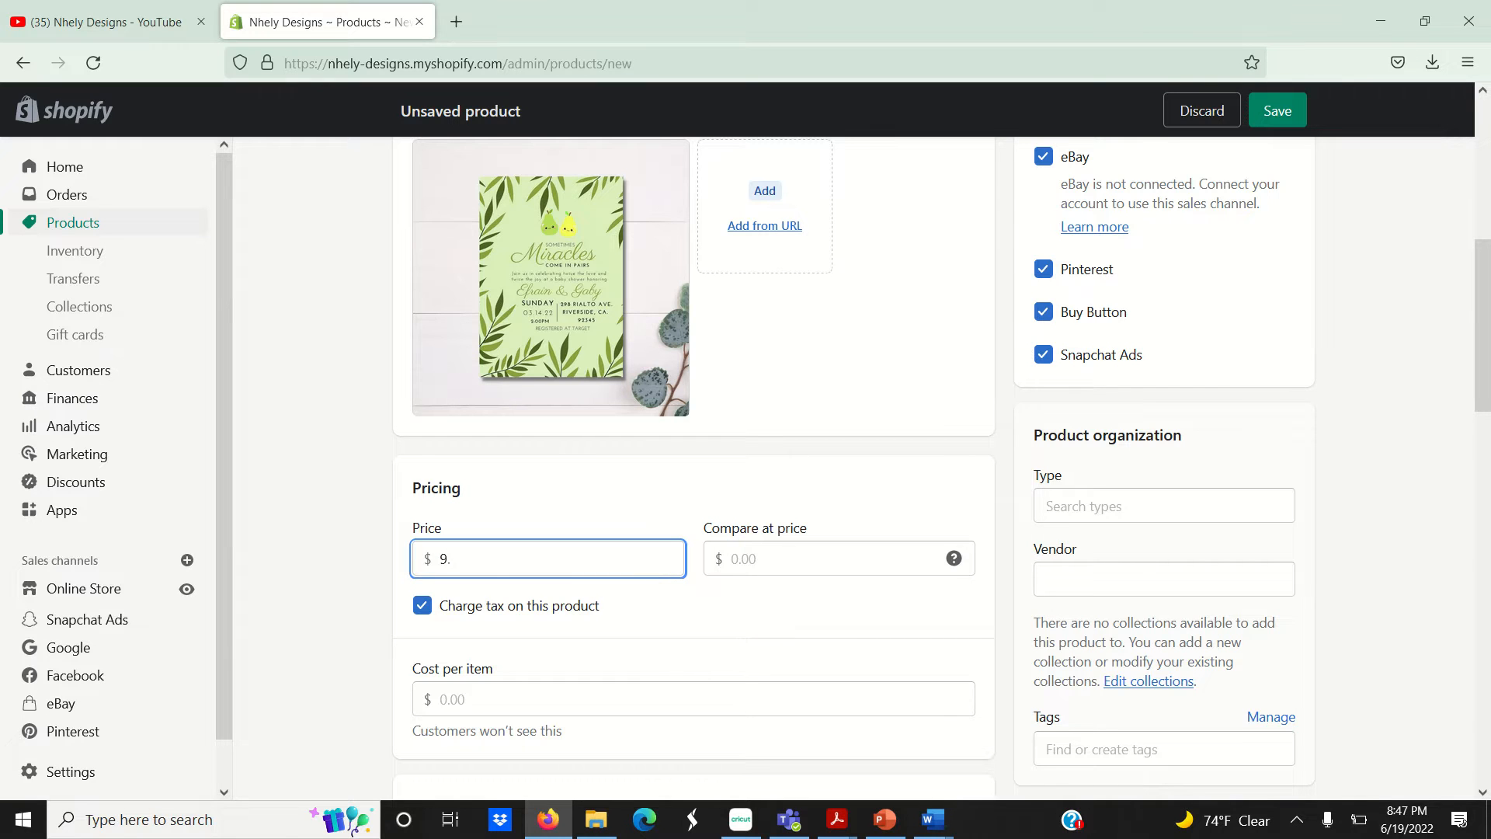
{"action": "scroll", "scroll_direction": "down", "scroll_amount": 3}
{"action": "type", "text": "10"}
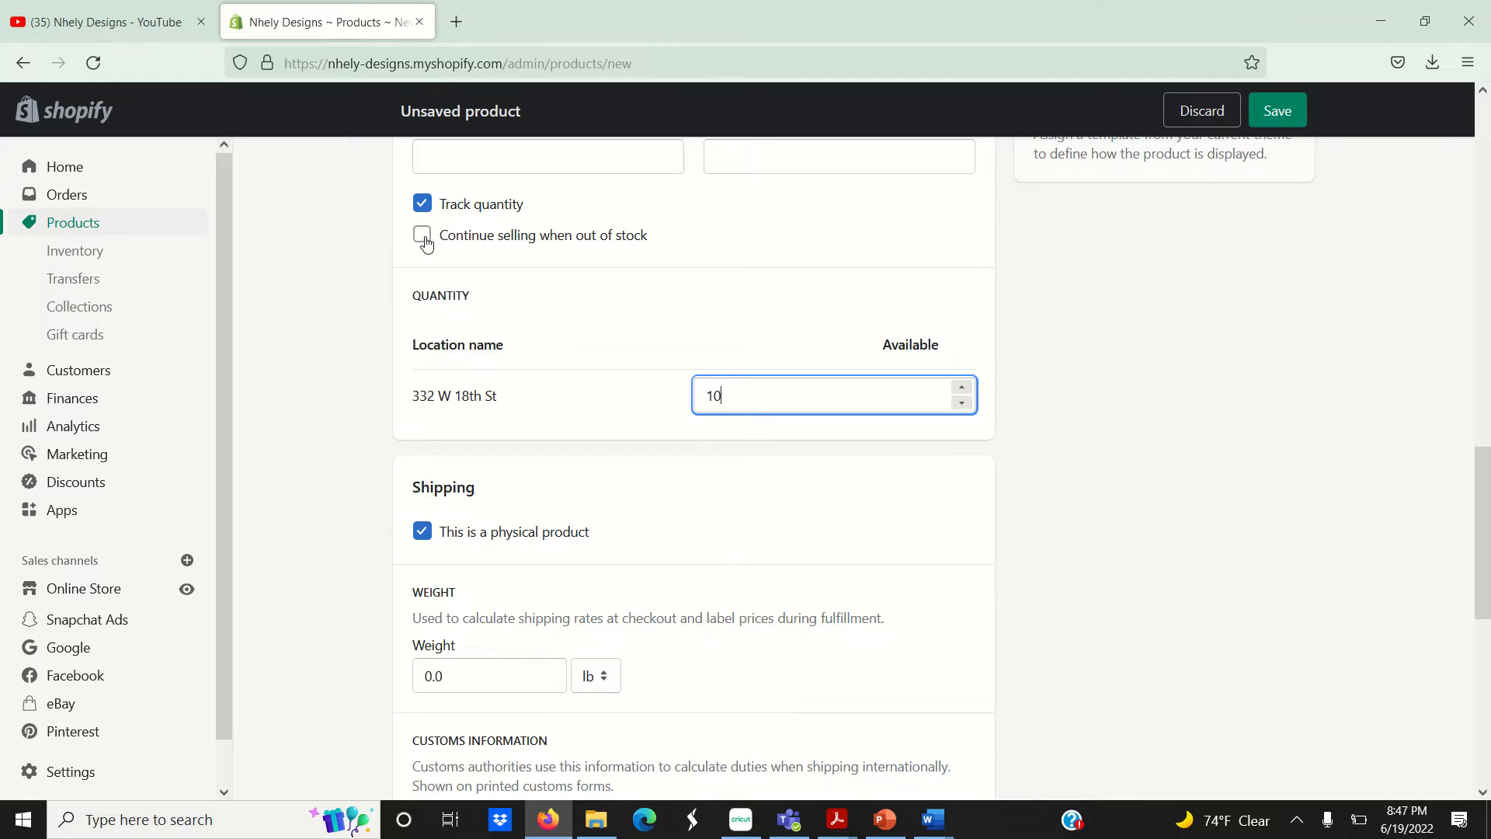
{"action": "left_click", "coordinate": [421, 236]}
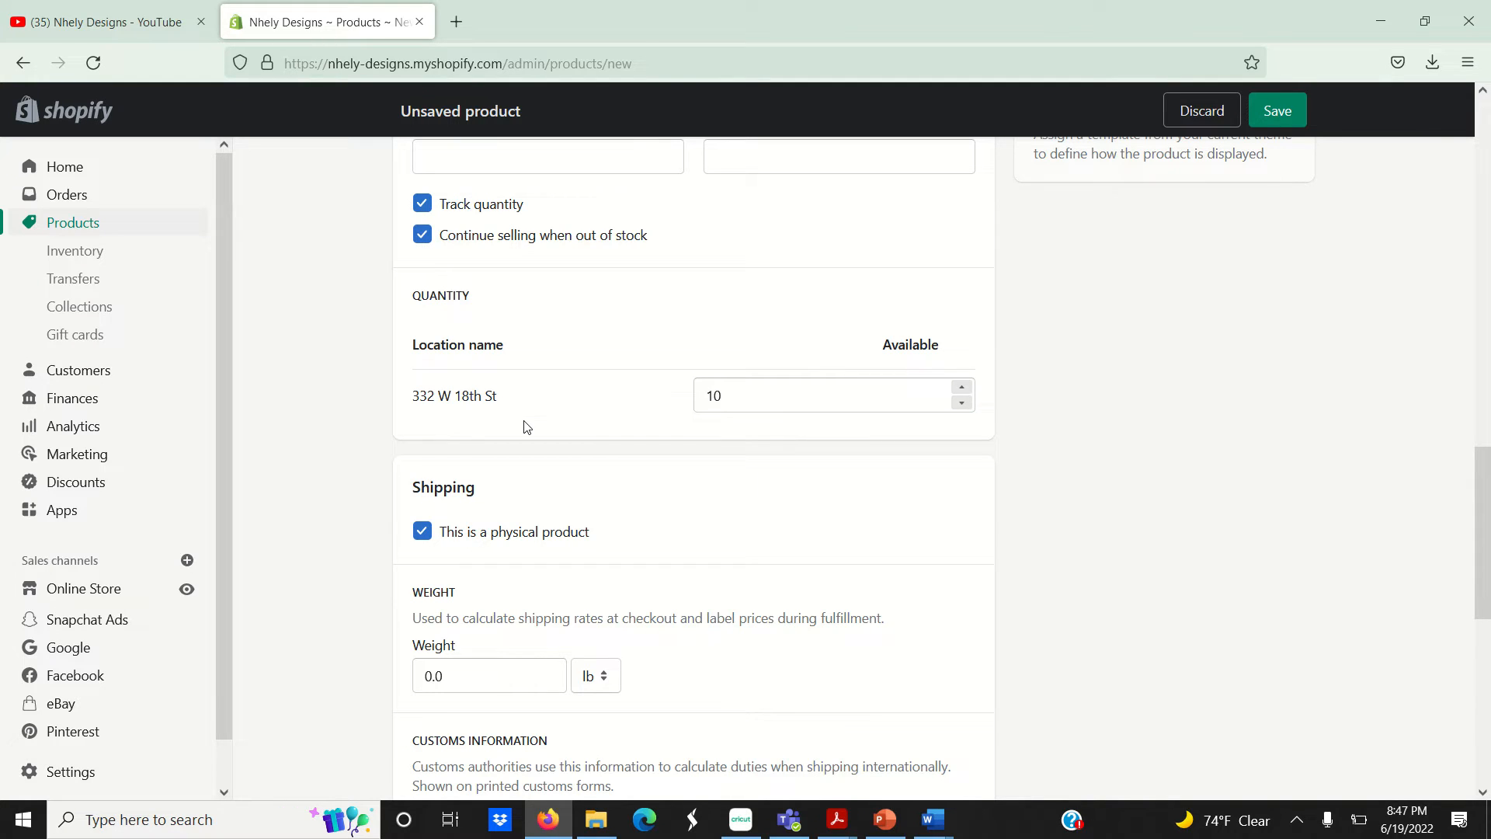
{"action": "mouse_move", "coordinate": [424, 550]}
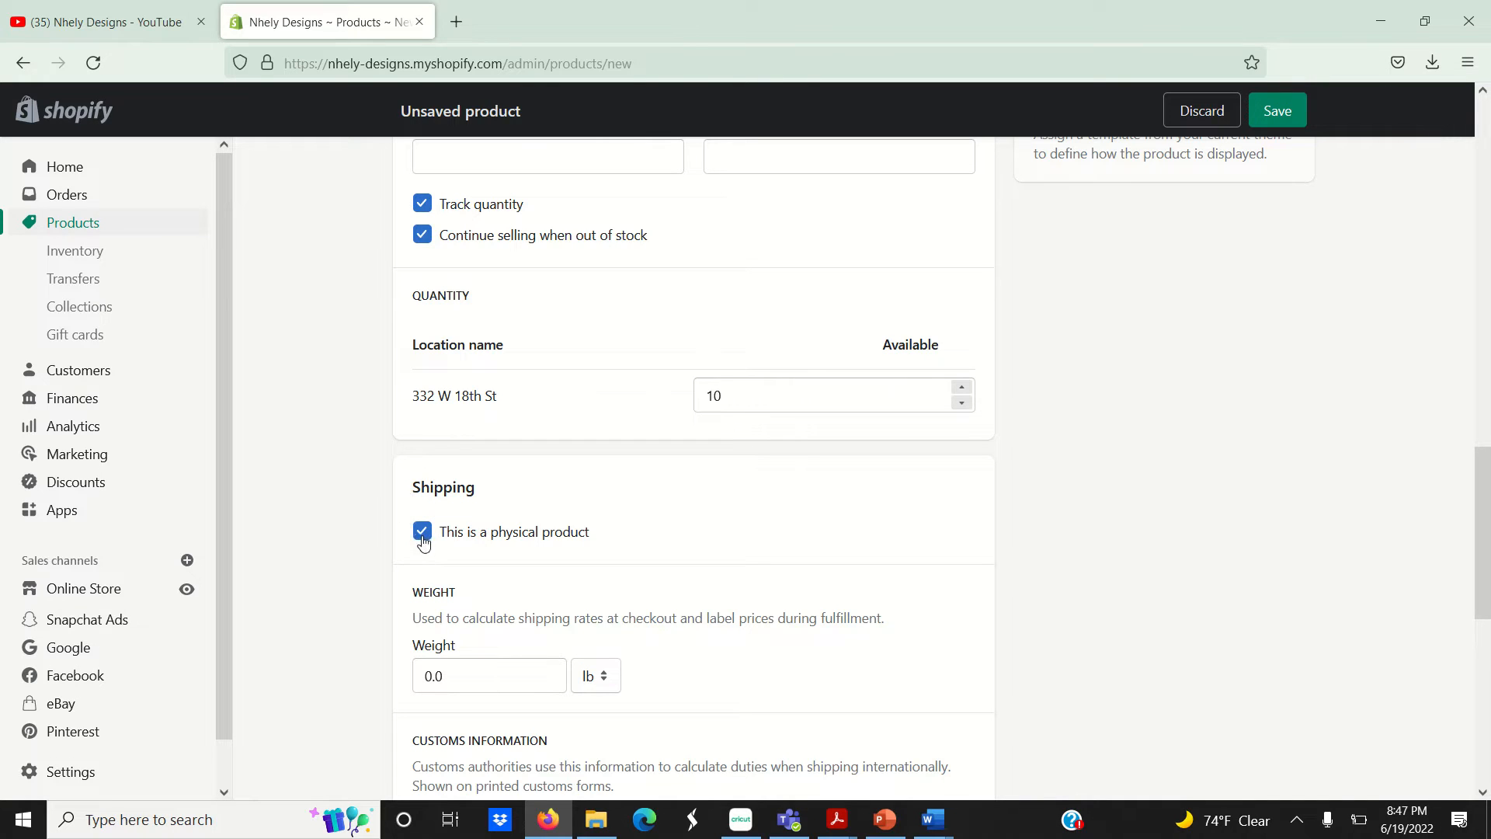
{"action": "left_click", "coordinate": [421, 531]}
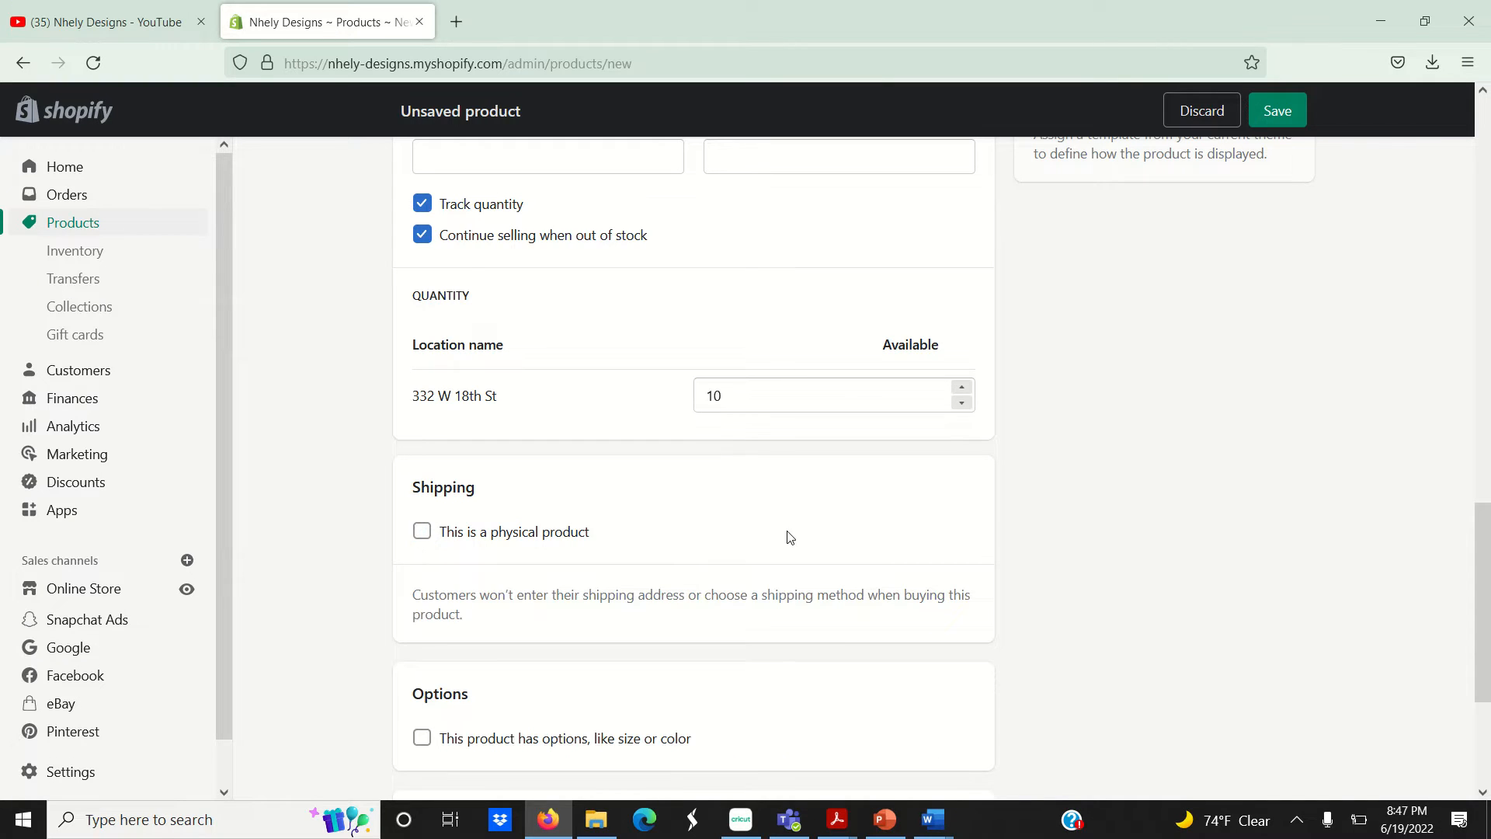
{"action": "mouse_move", "coordinate": [1401, 397]}
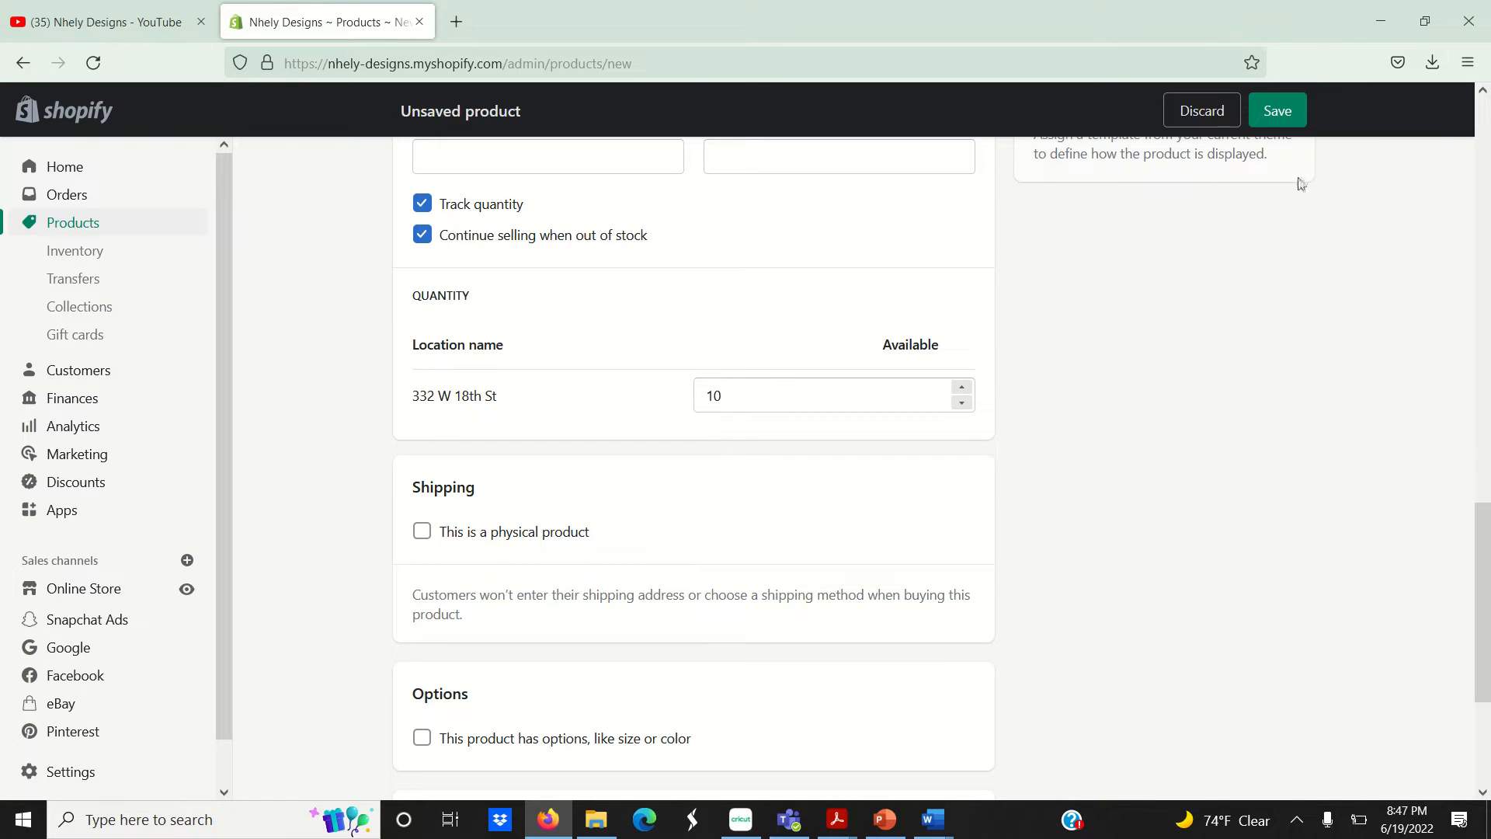
{"action": "scroll", "scroll_direction": "up", "scroll_amount": 3}
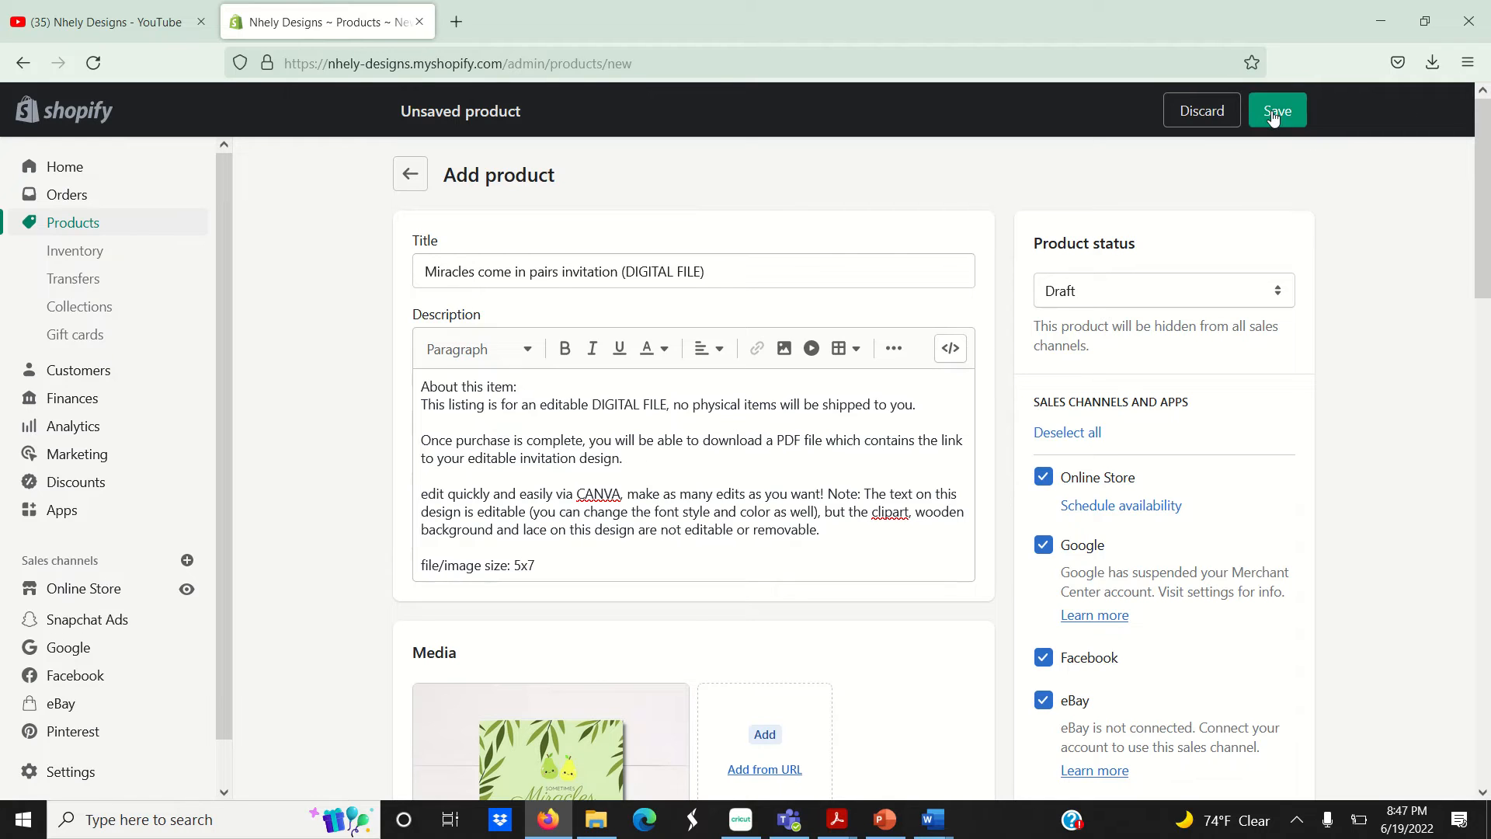
Step: Save the product as a draft and choose Add Digital Attachment from More actions
{"action": "left_click", "coordinate": [1277, 109]}
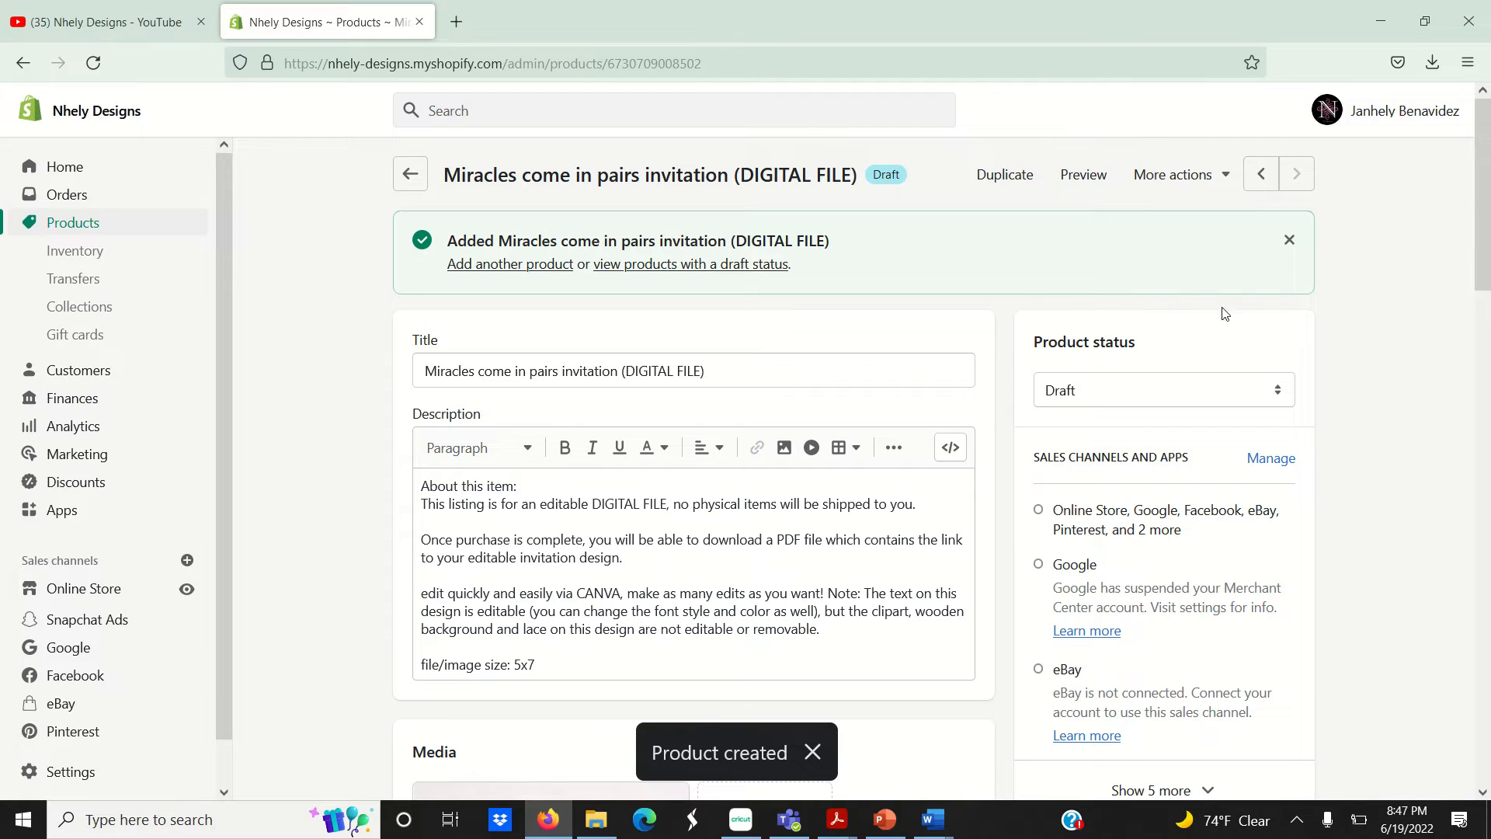
{"action": "mouse_move", "coordinate": [1364, 264]}
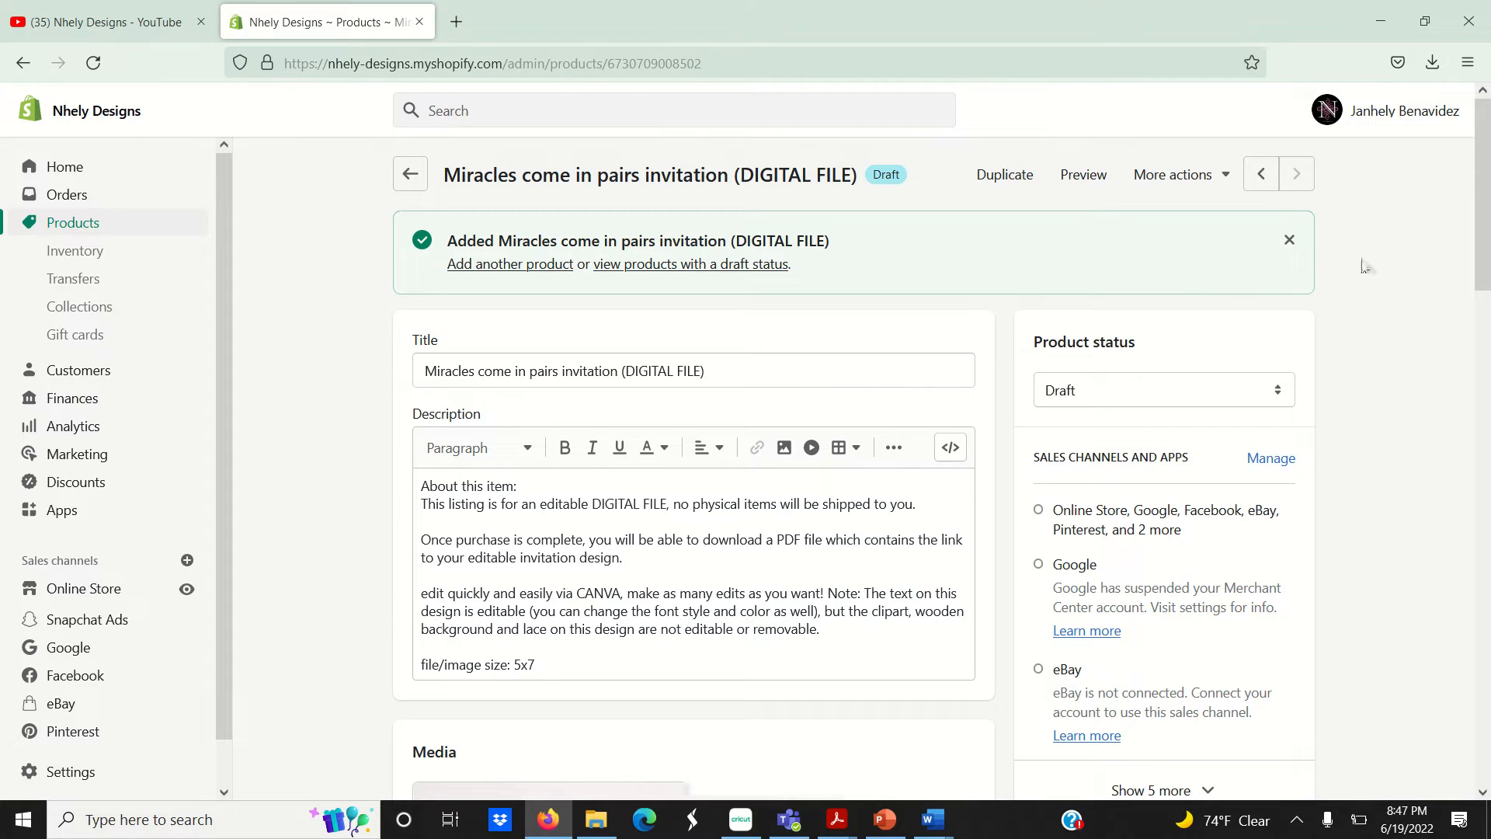
{"action": "mouse_move", "coordinate": [1211, 188]}
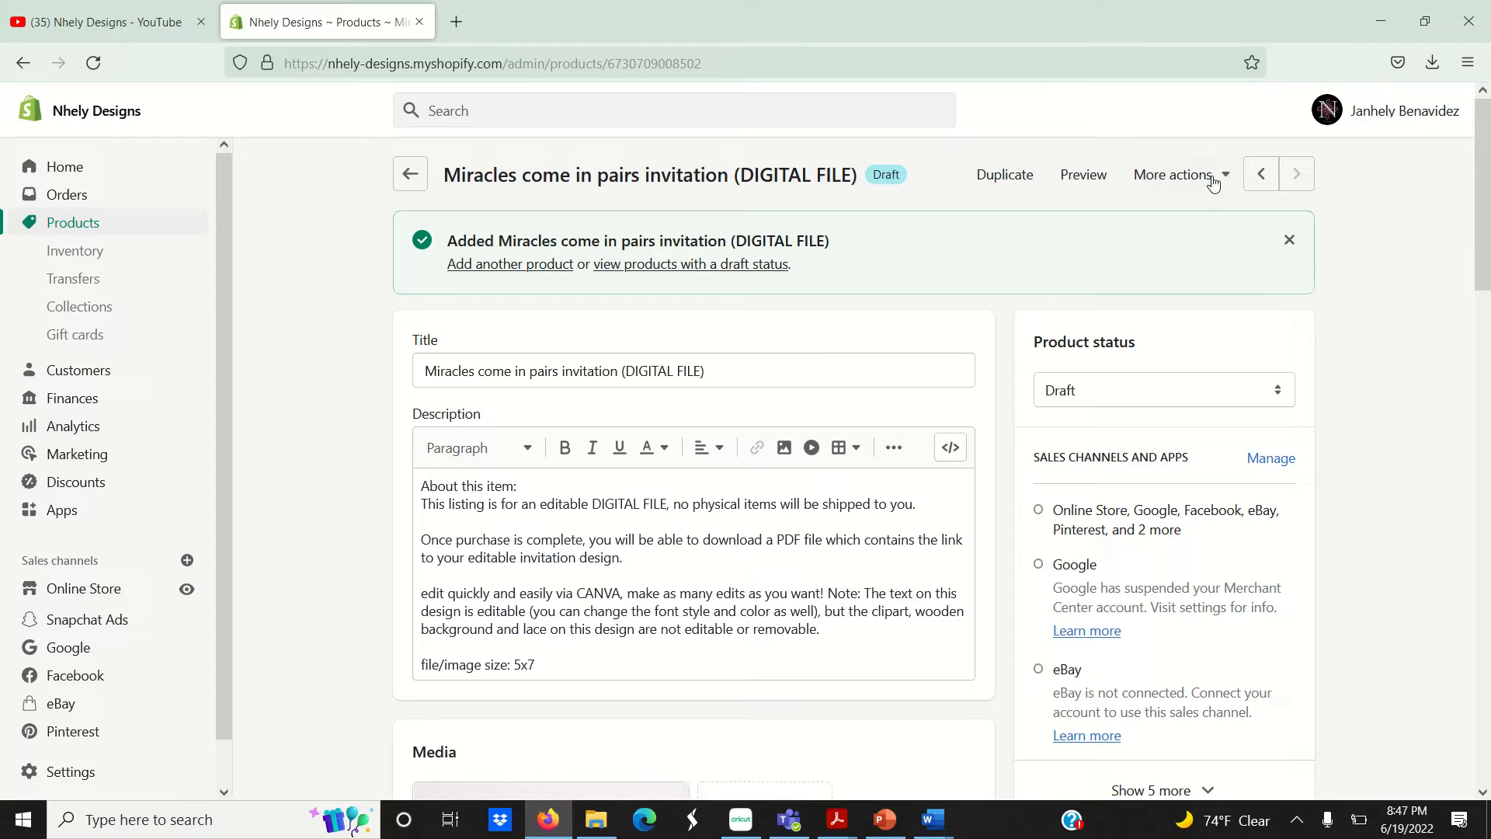
{"action": "left_click", "coordinate": [1179, 174]}
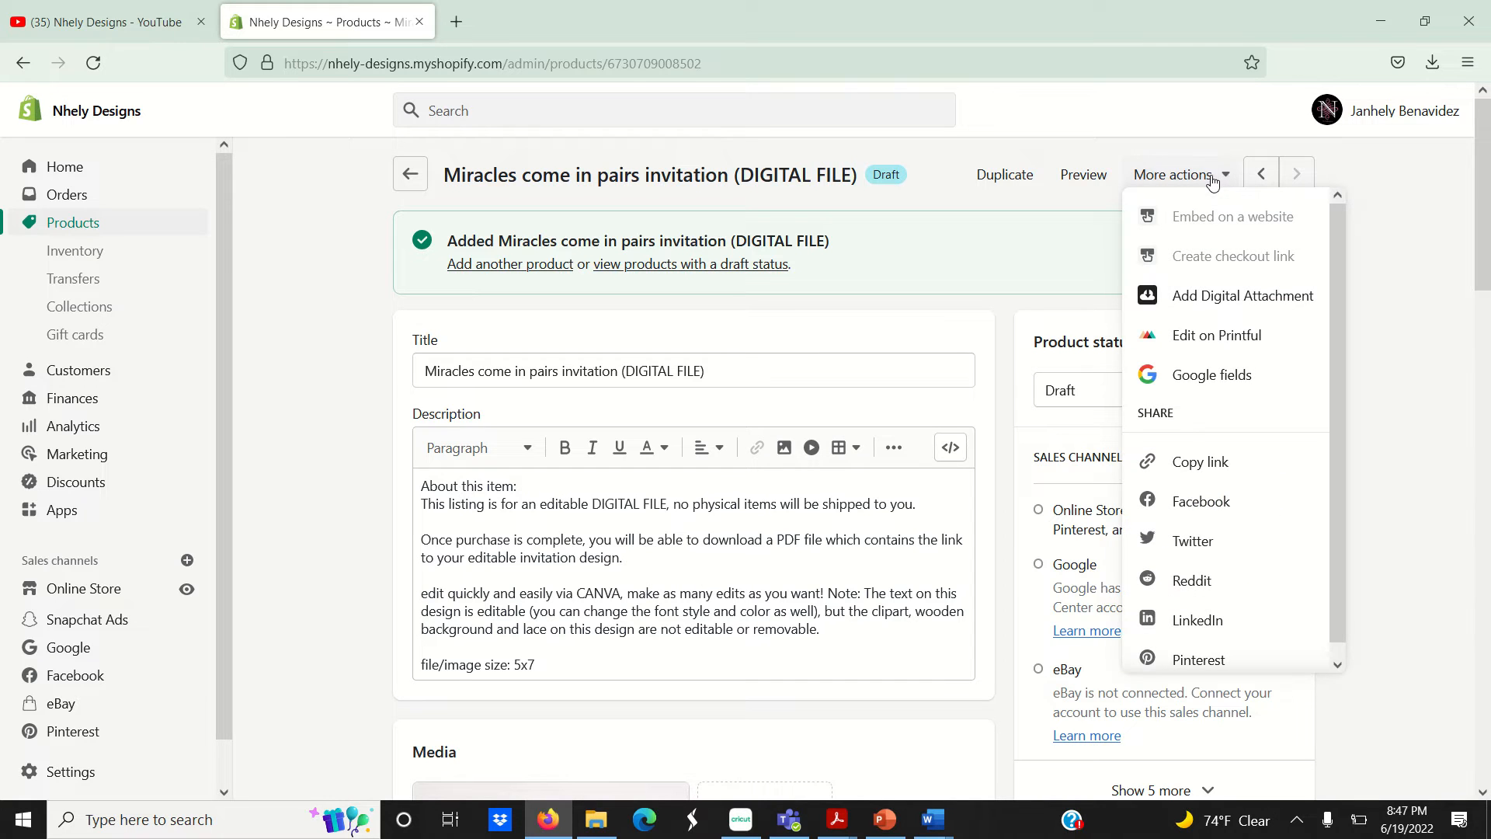
{"action": "left_click", "coordinate": [1243, 295]}
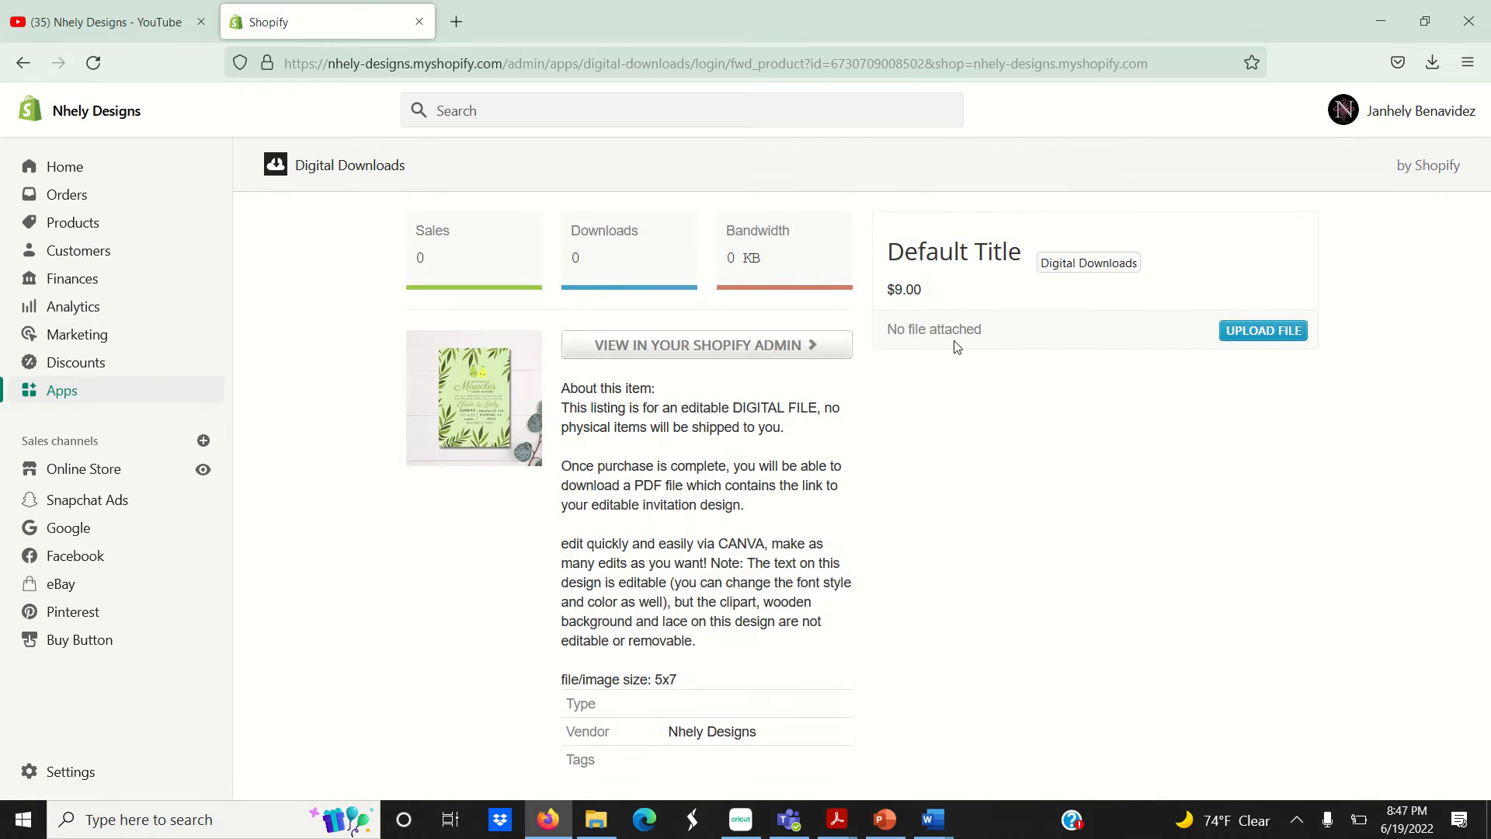
Step: Upload the invitation link PDF as the product's downloadable file
{"action": "left_click", "coordinate": [1263, 329]}
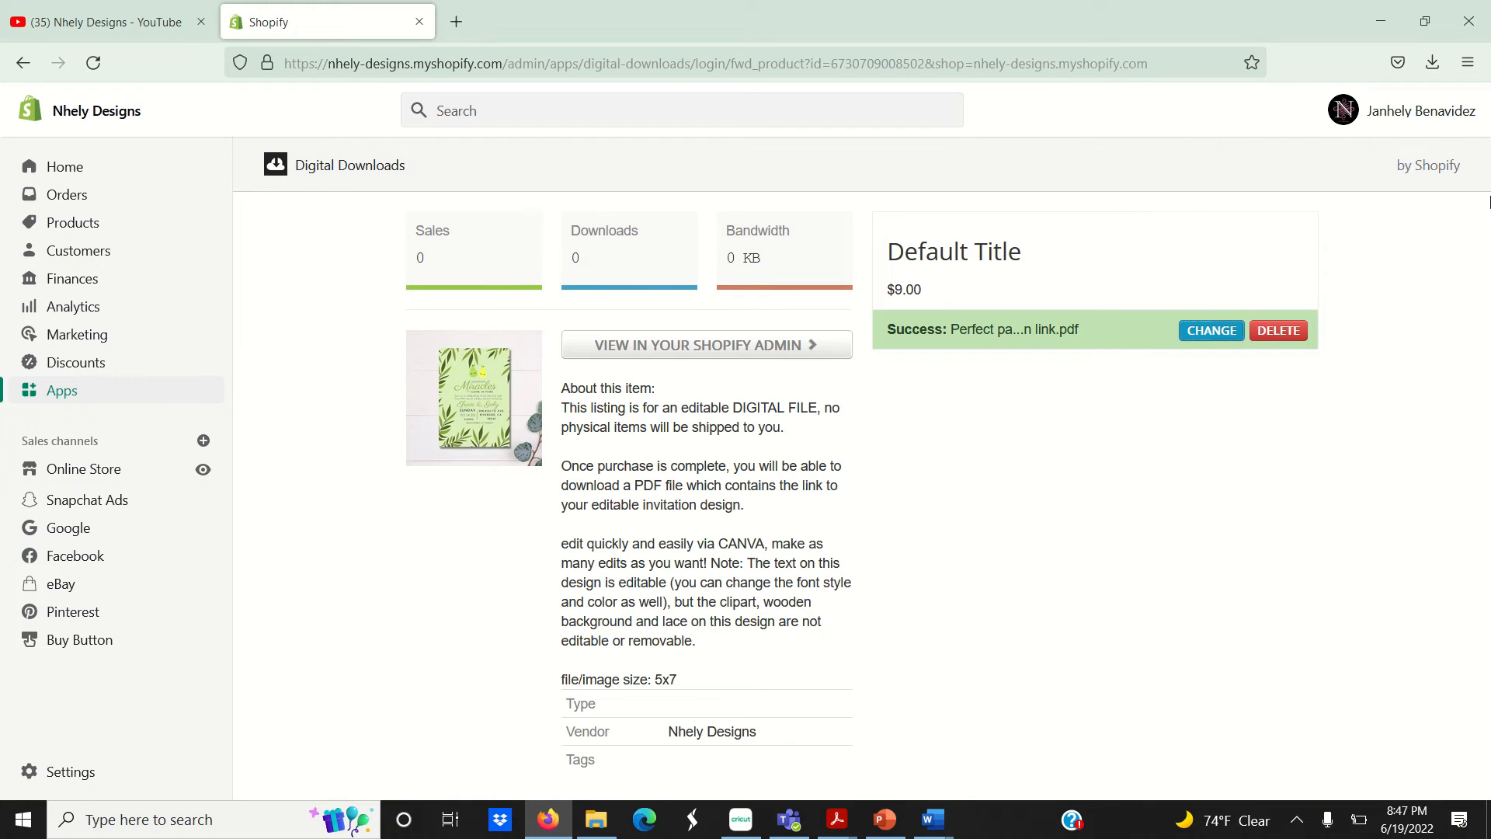
{"action": "mouse_move", "coordinate": [804, 337]}
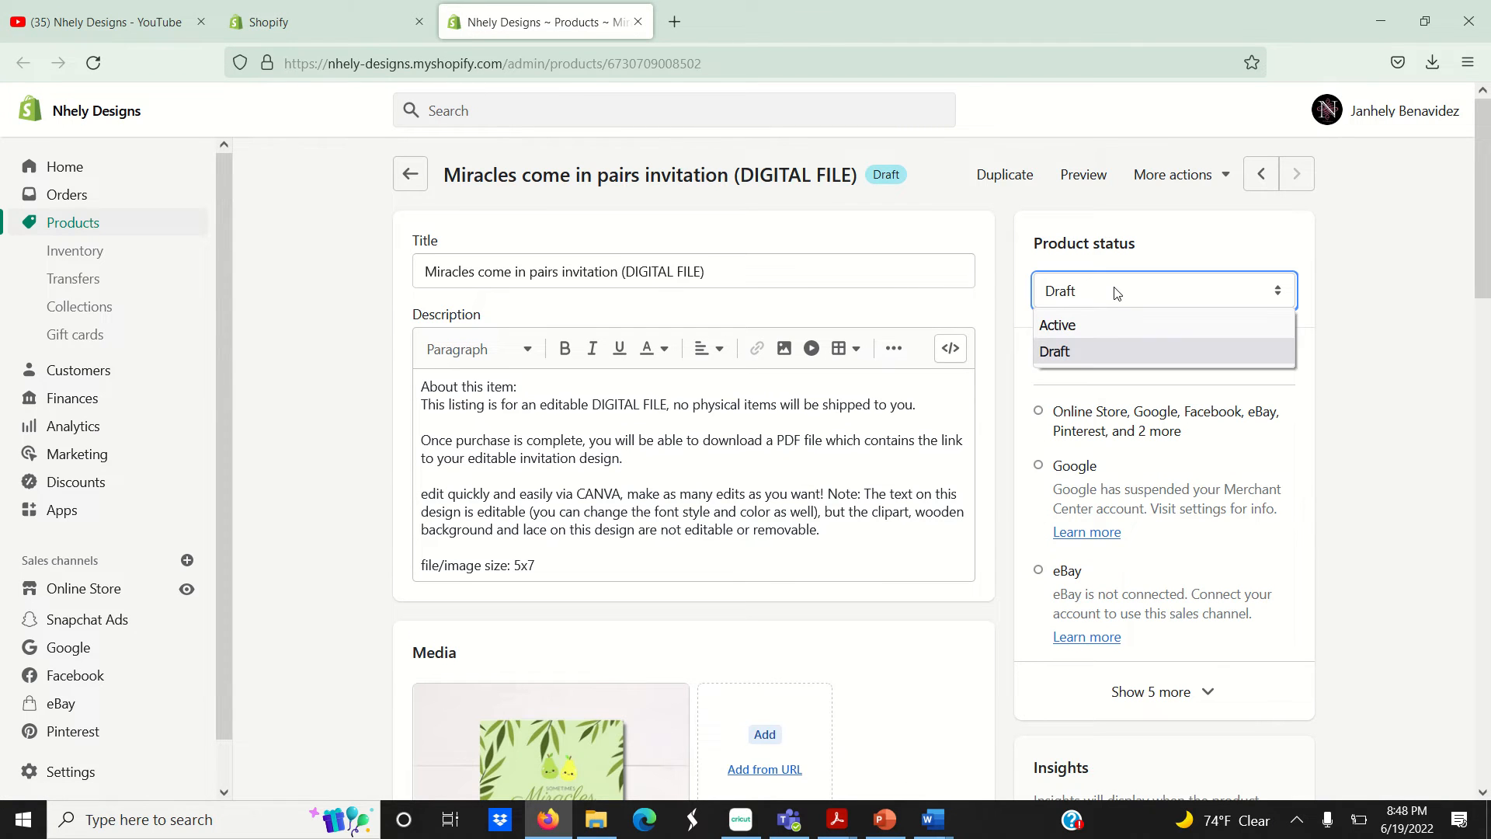
Step: Switch the product status to Active, save it, and go to Online Store themes
{"action": "left_click", "coordinate": [1056, 325]}
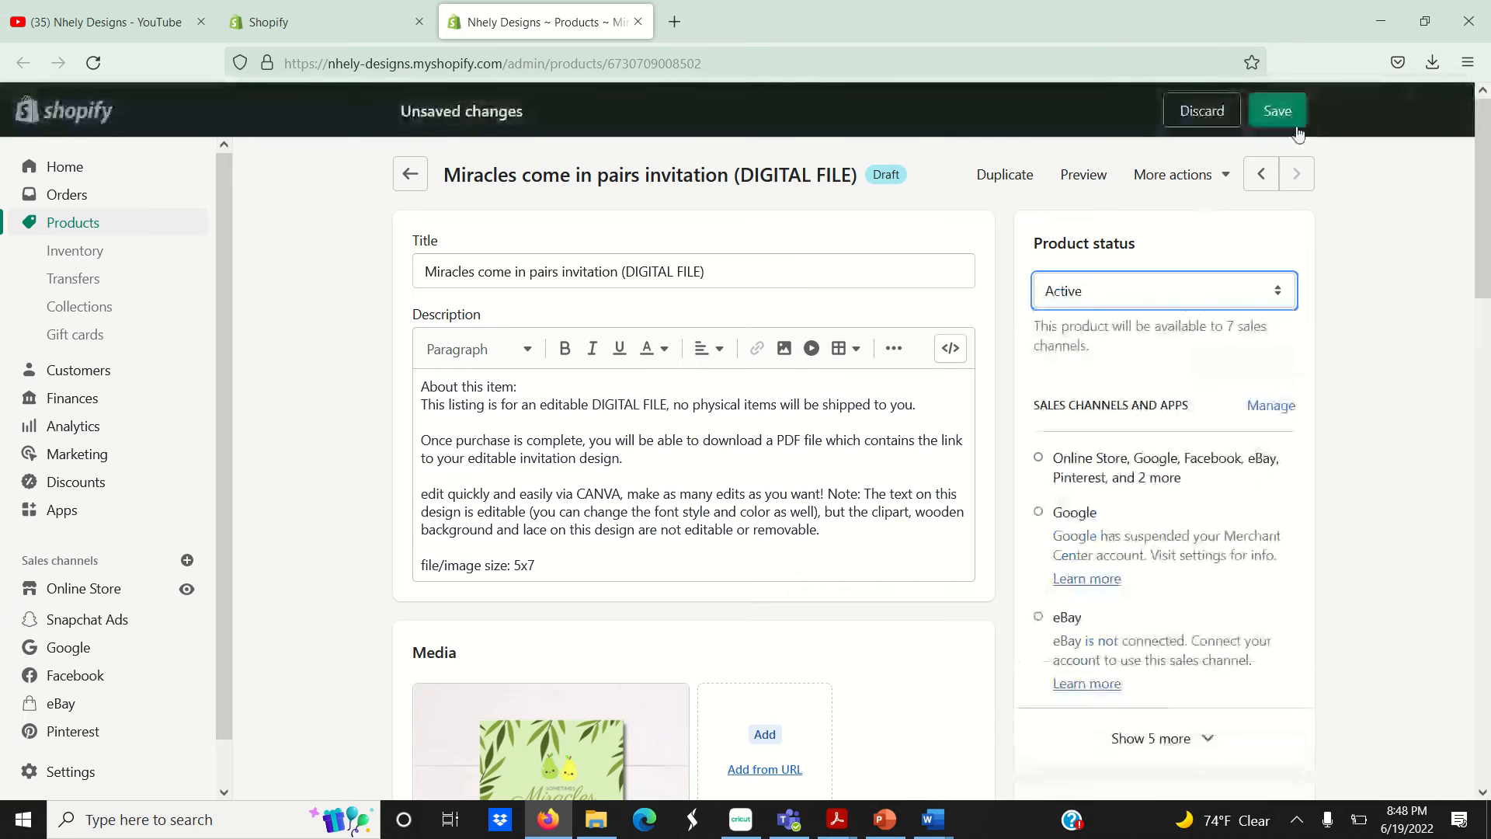
{"action": "left_click", "coordinate": [1276, 109]}
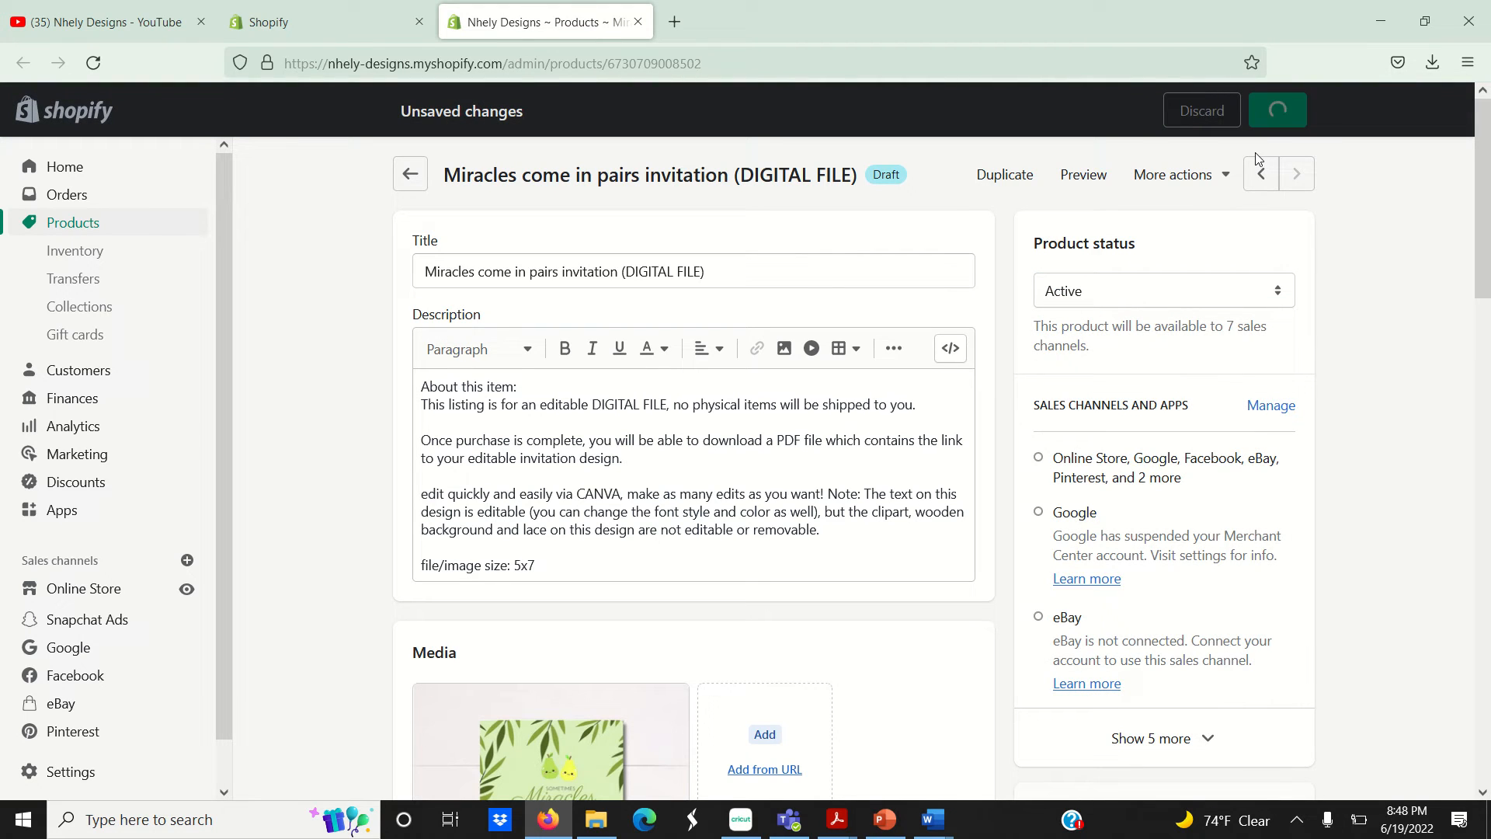
{"action": "left_click", "coordinate": [1277, 109]}
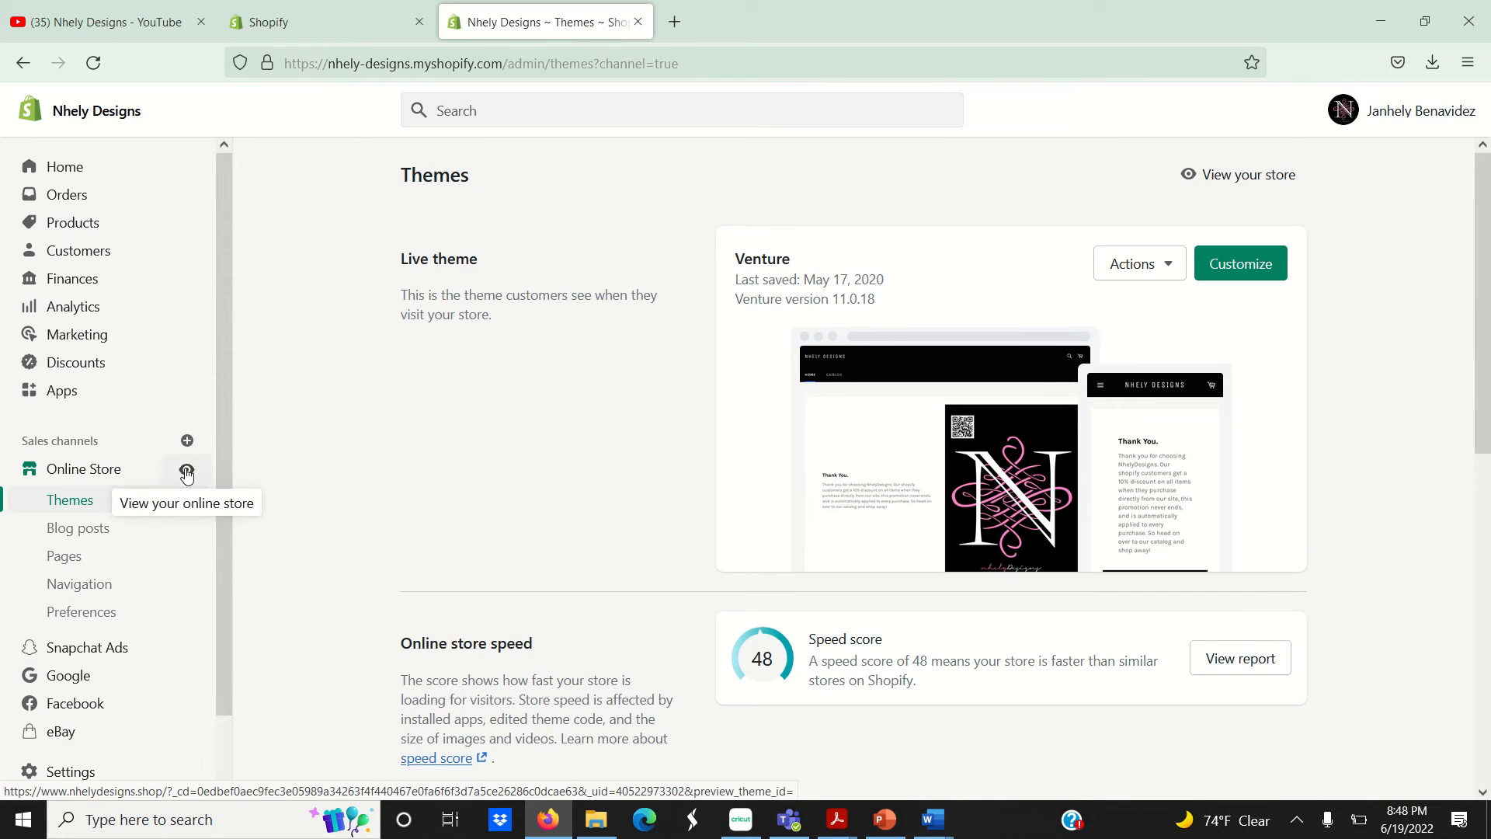
Step: View the live storefront, browse Catalog page 2 and open the Miracles invitation product page
{"action": "left_click", "coordinate": [186, 472]}
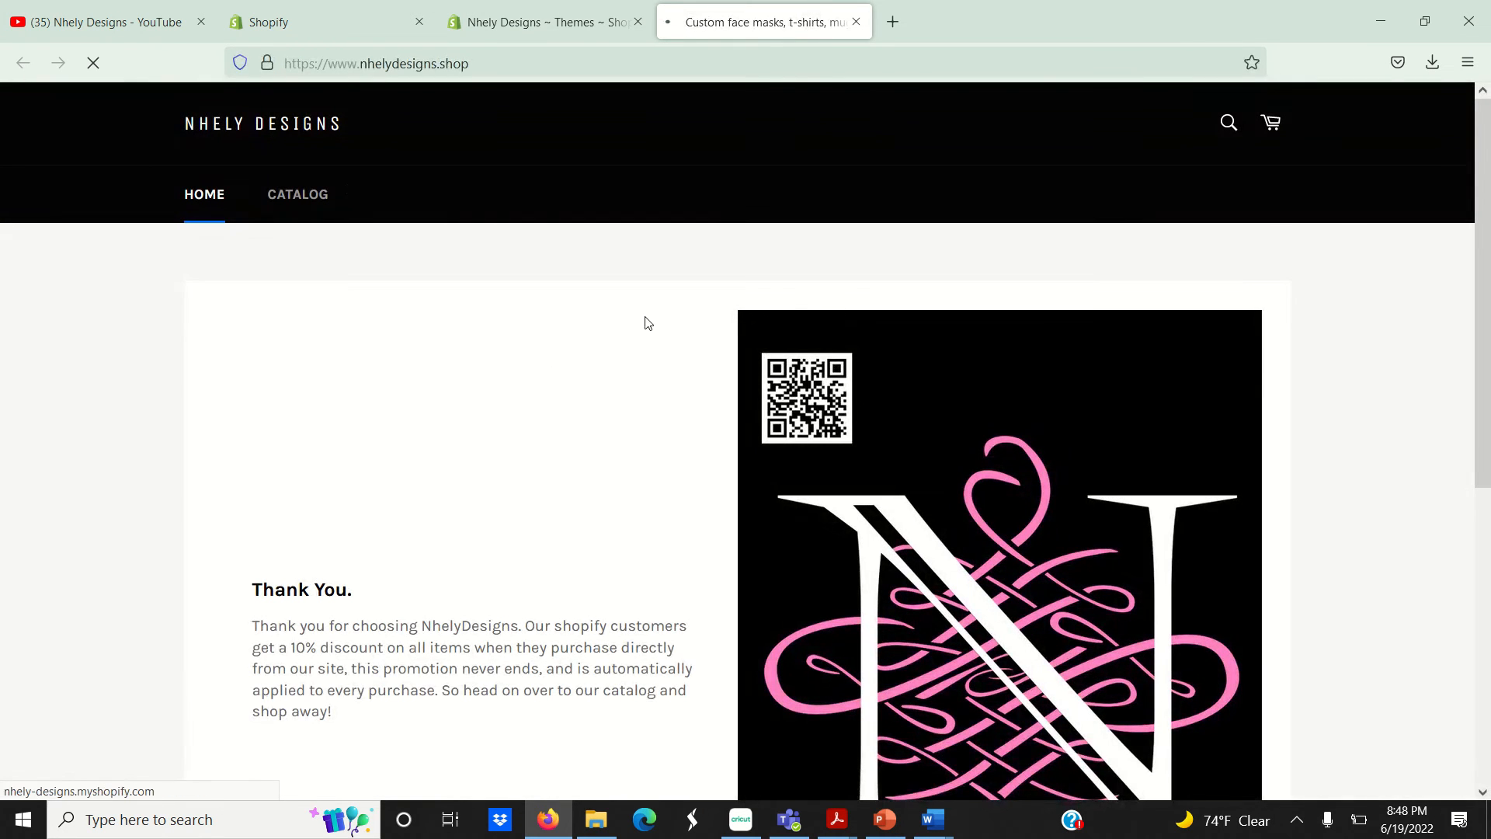
{"action": "left_click", "coordinate": [299, 194]}
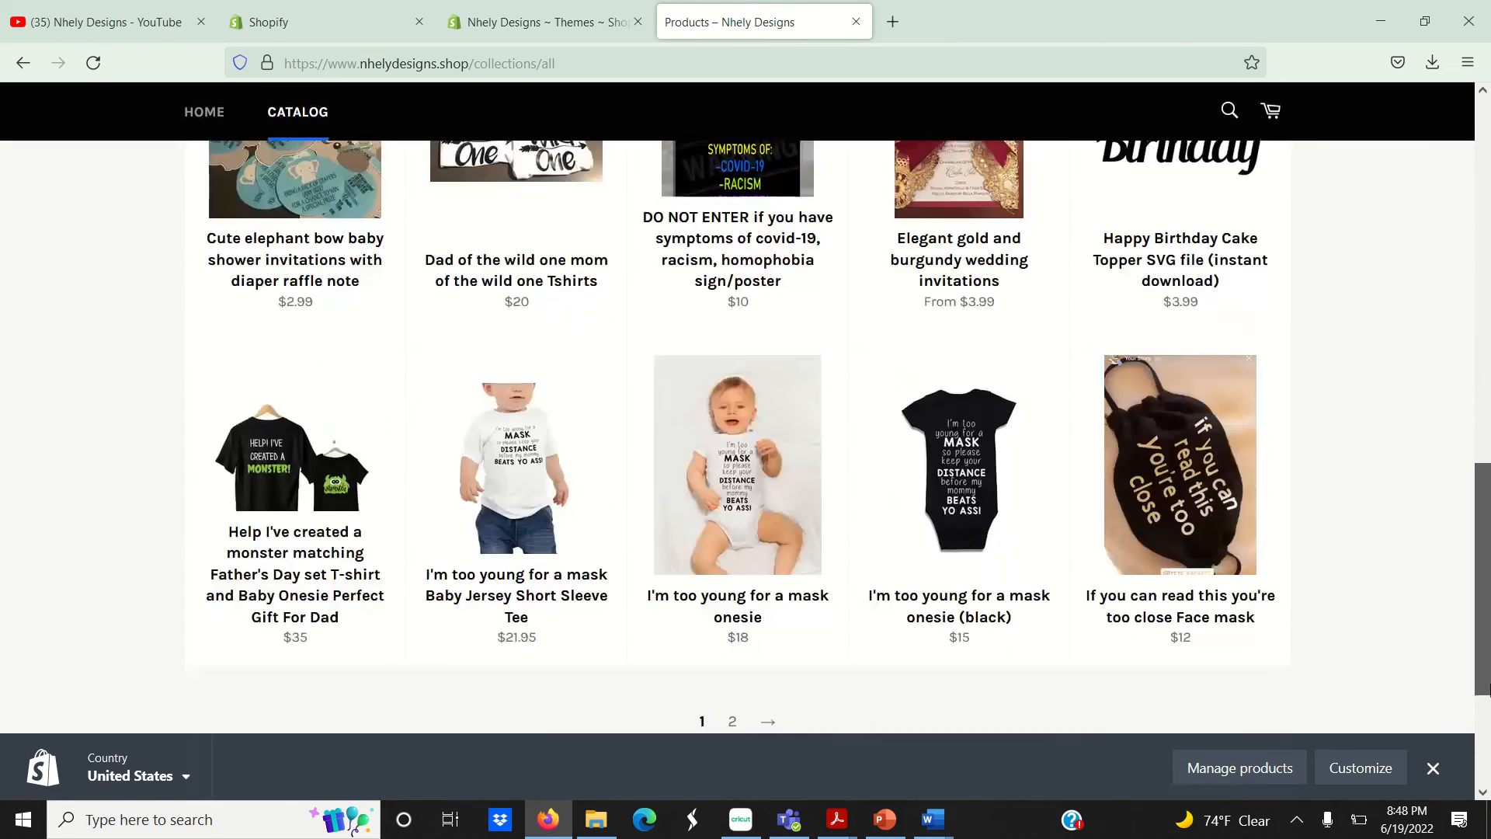
{"action": "left_click", "coordinate": [733, 721]}
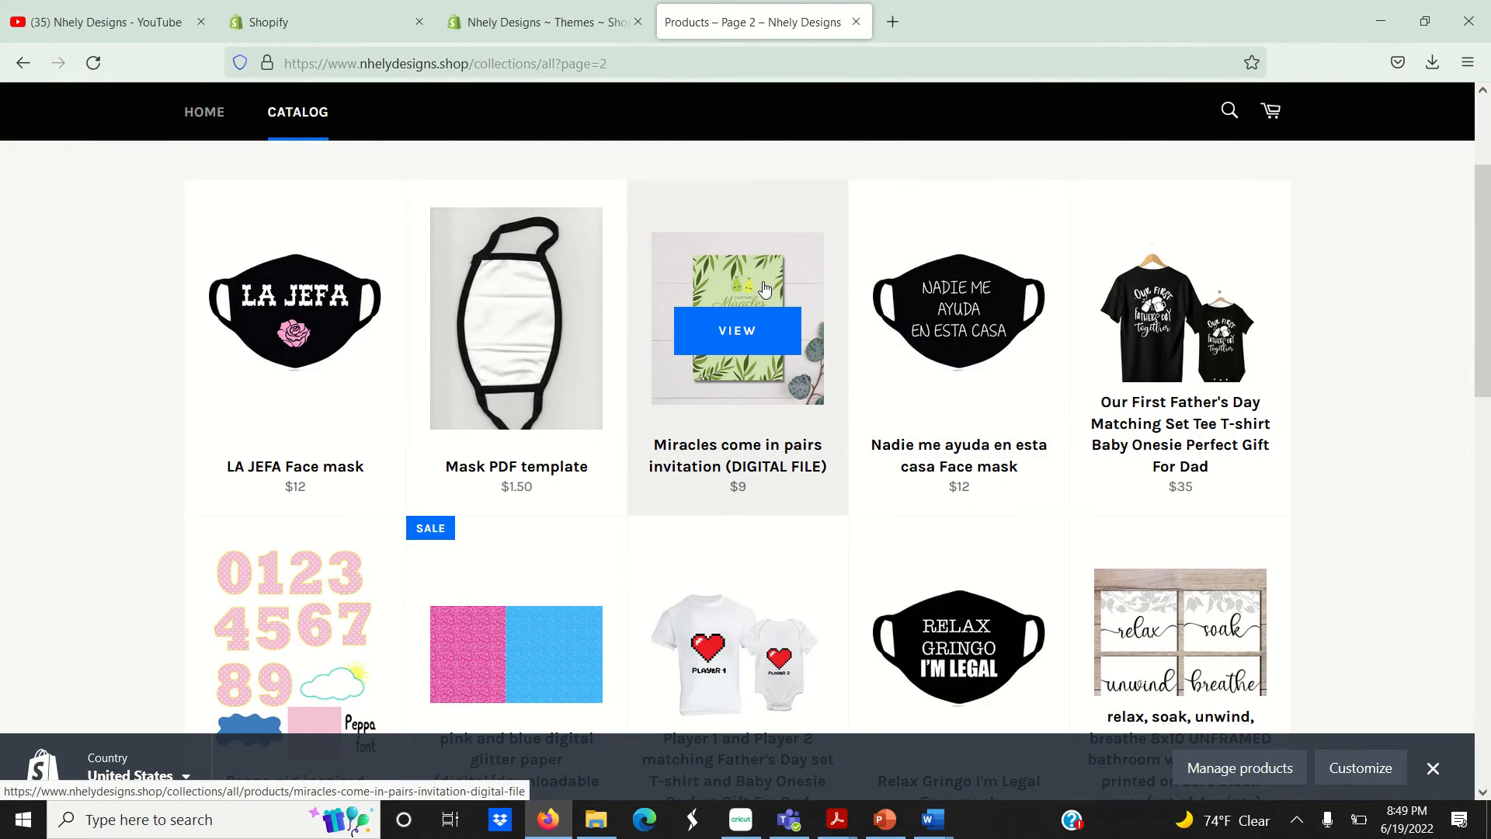
{"action": "left_click", "coordinate": [737, 331]}
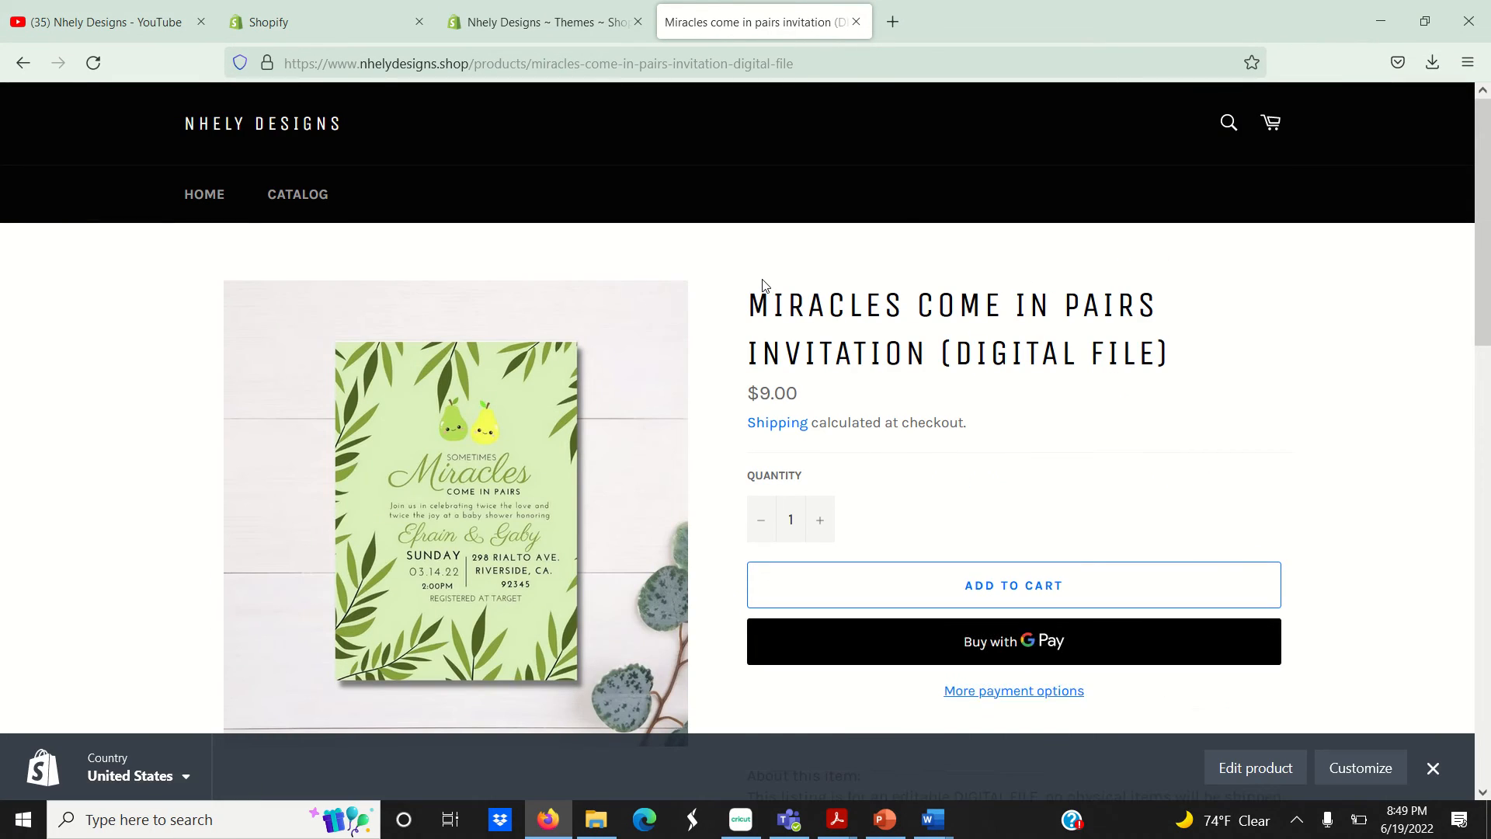
{"action": "mouse_move", "coordinate": [817, 388]}
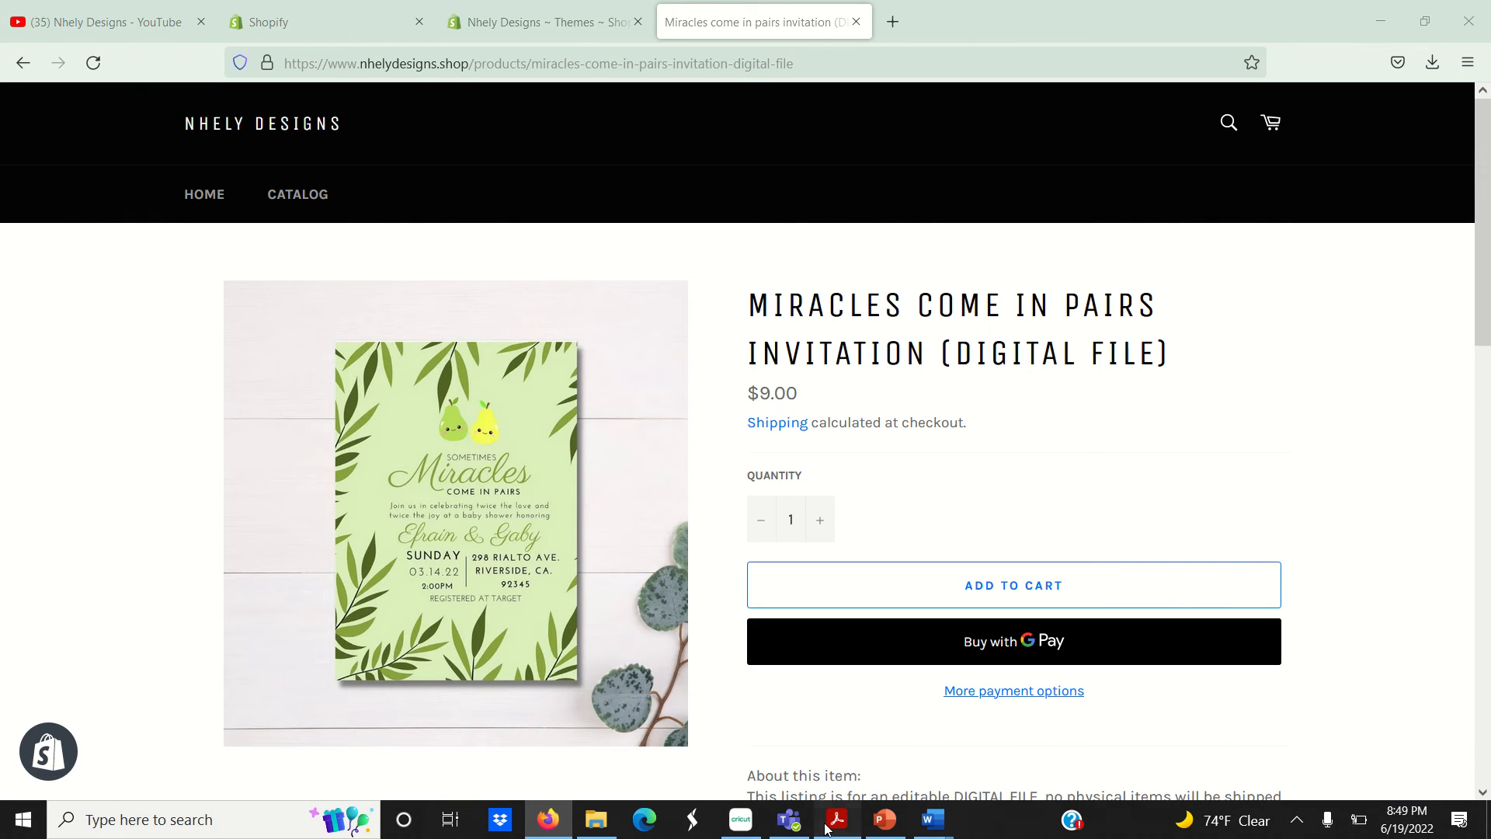
Step: Open the attached invitation PDF and follow its link to the editable Canva design
{"action": "left_click", "coordinate": [835, 820]}
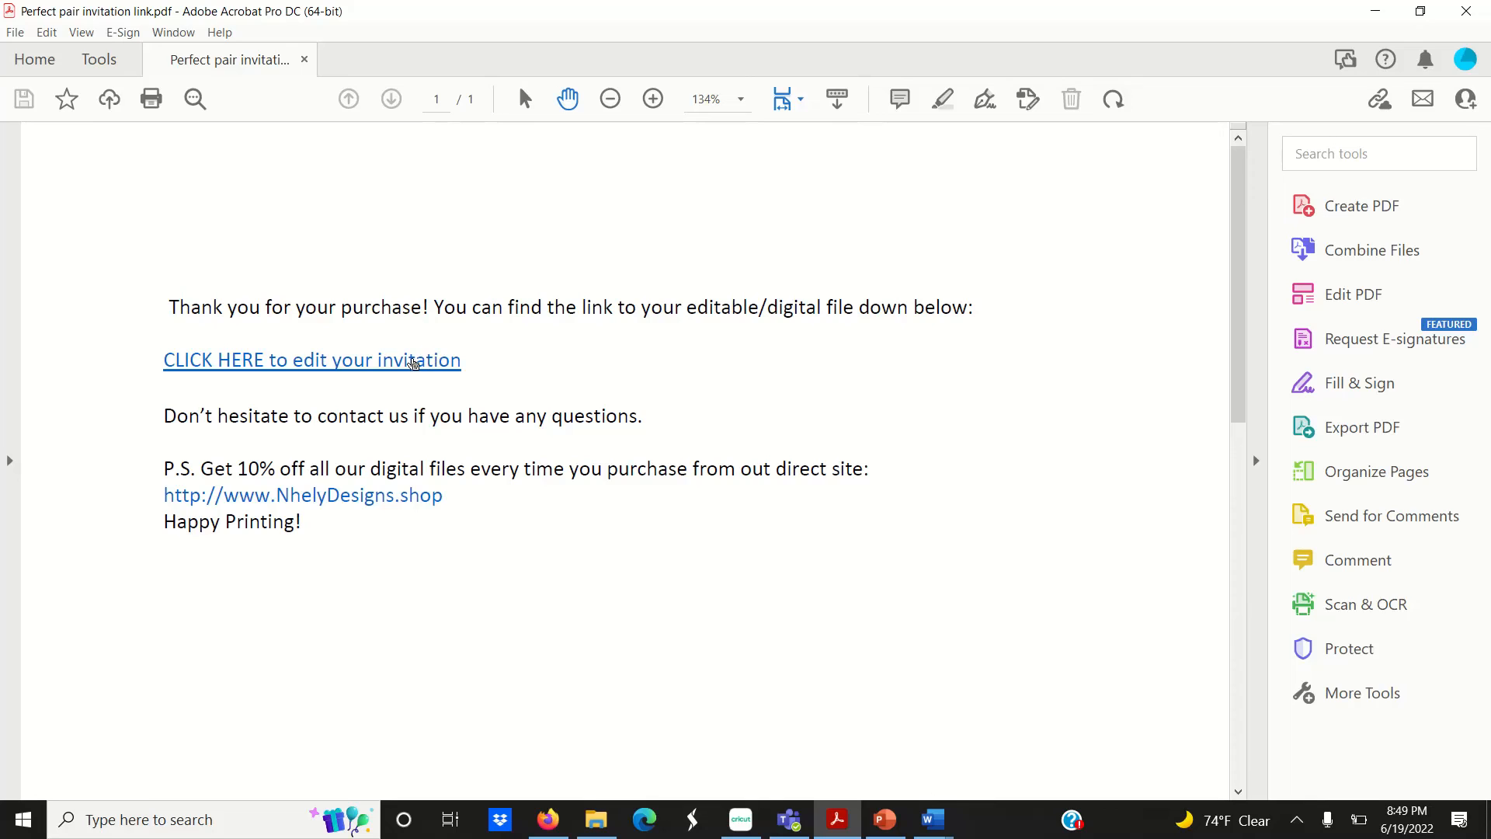
{"action": "left_click", "coordinate": [310, 360]}
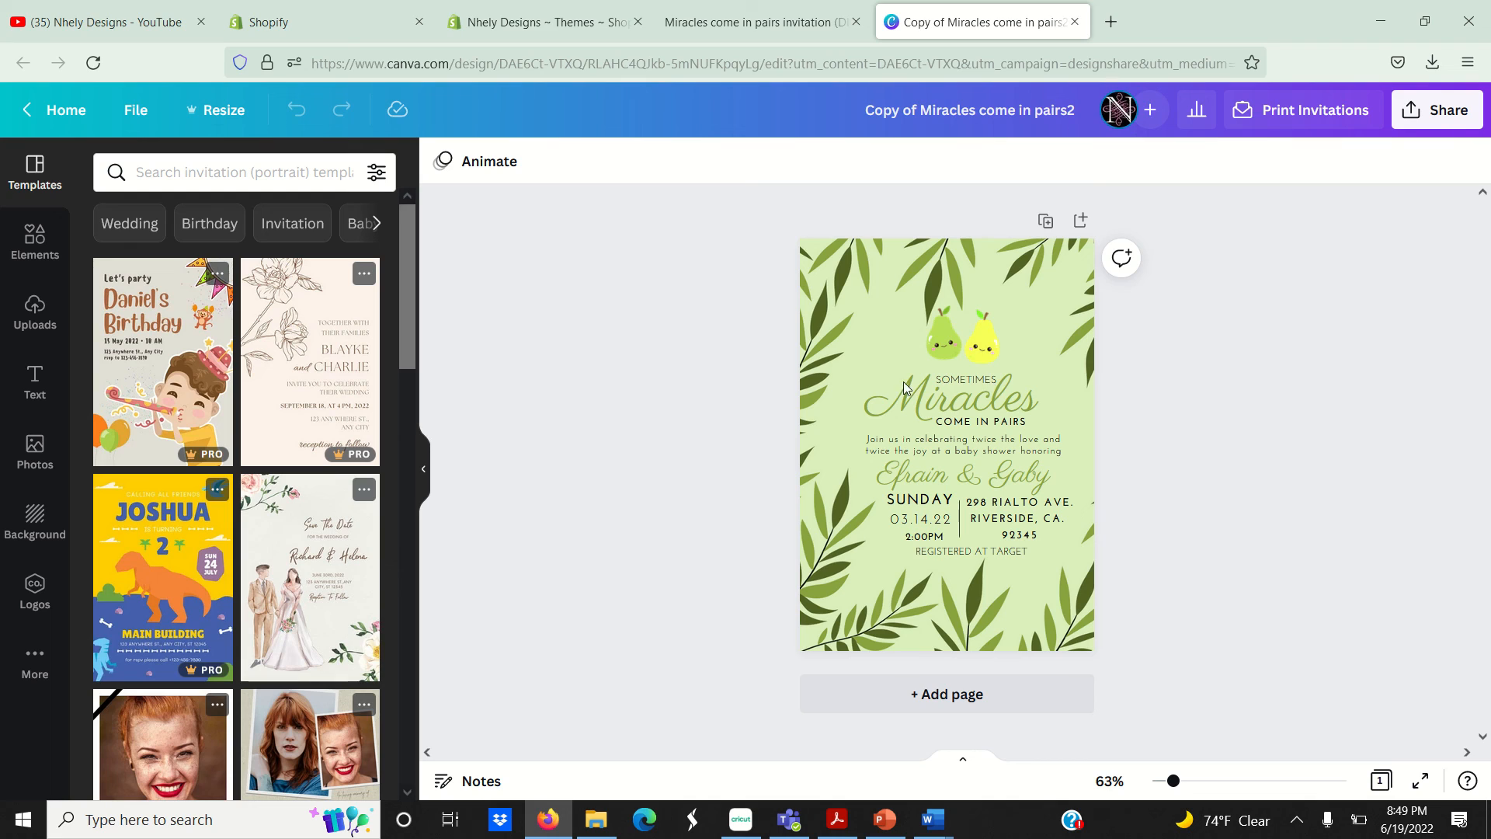
{"action": "mouse_move", "coordinate": [968, 309]}
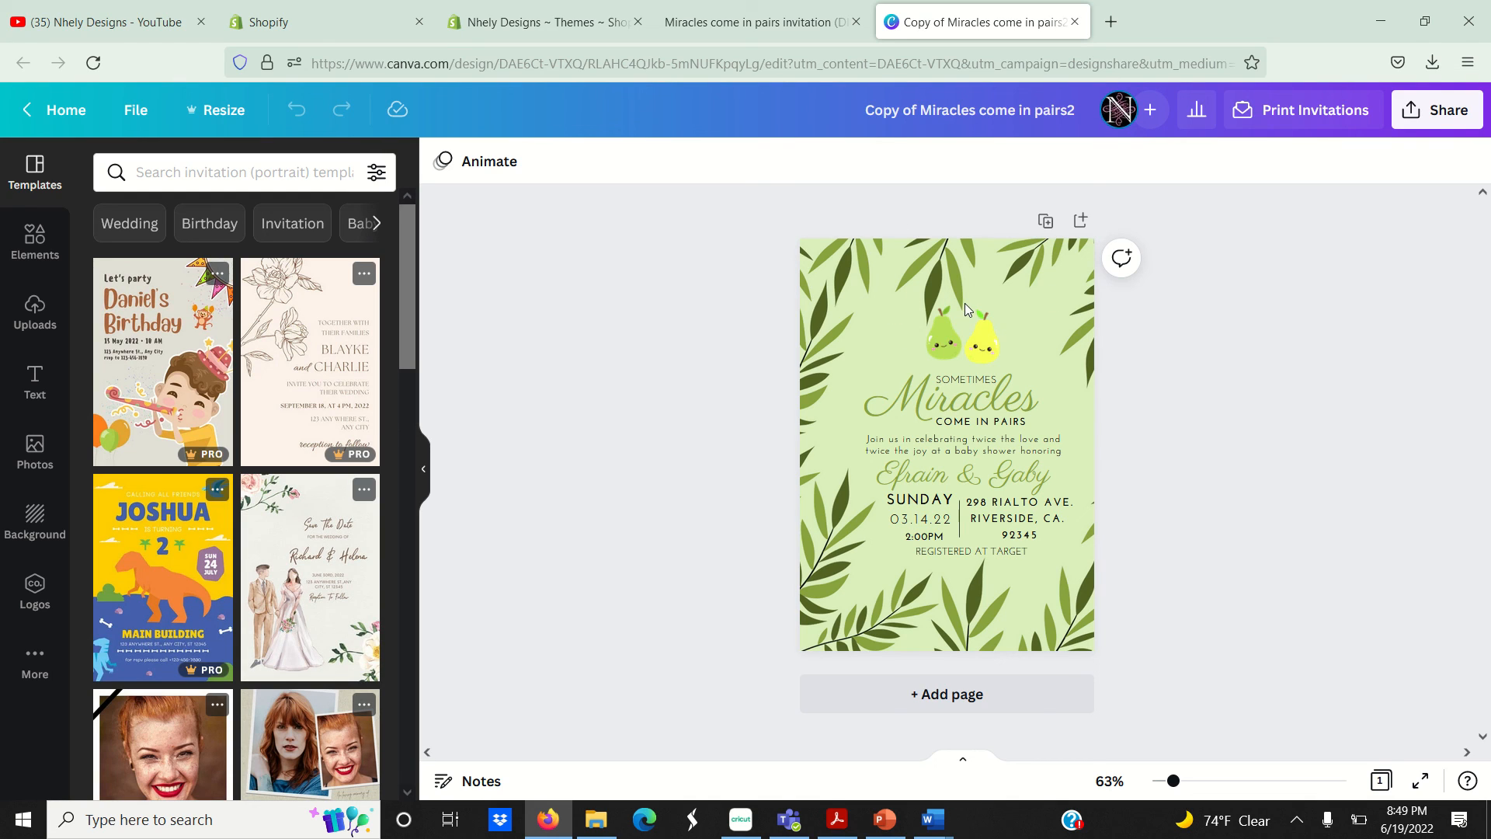
{"action": "mouse_move", "coordinate": [1094, 247]}
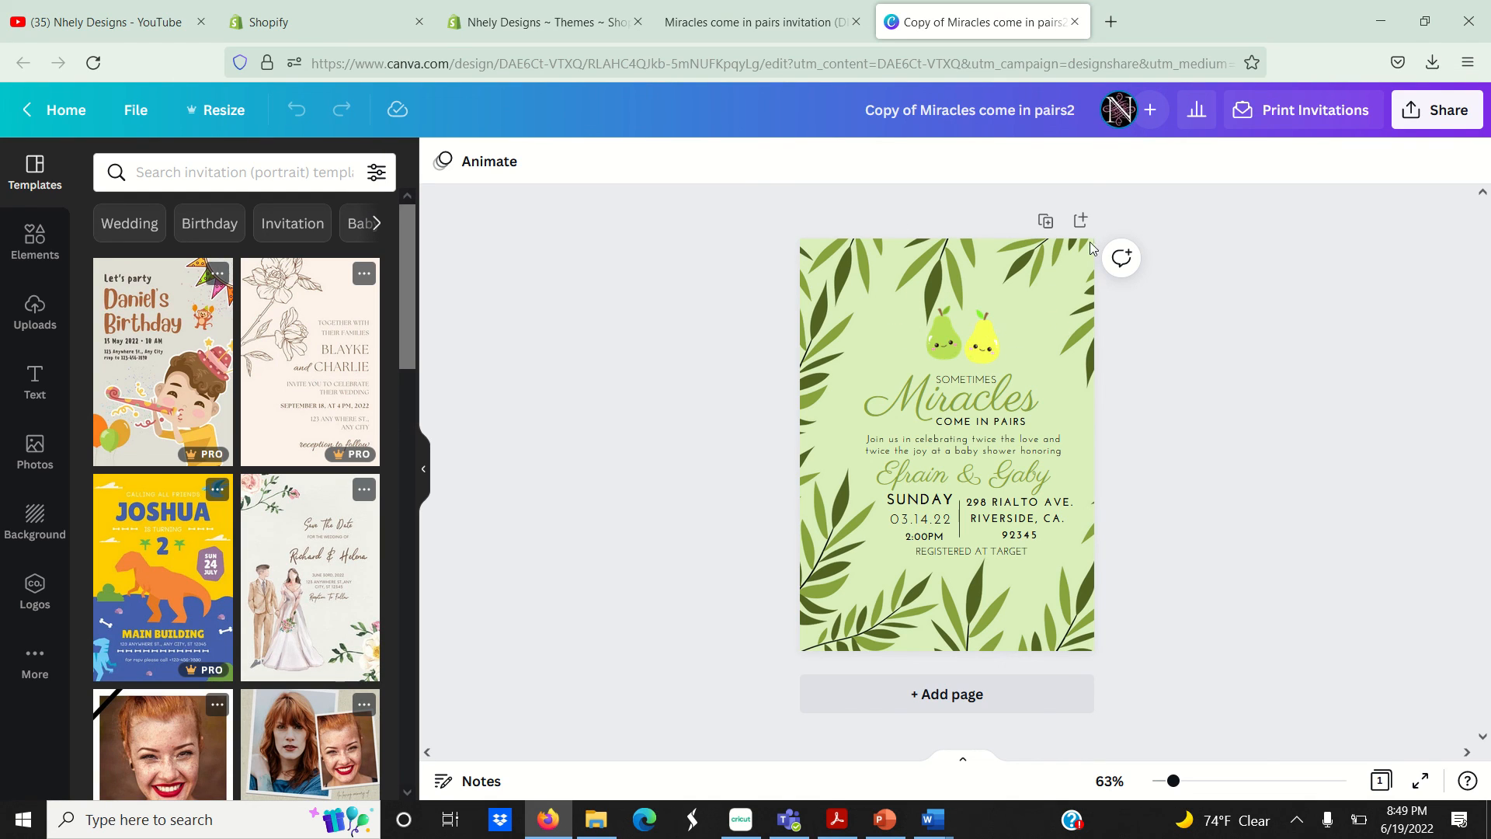